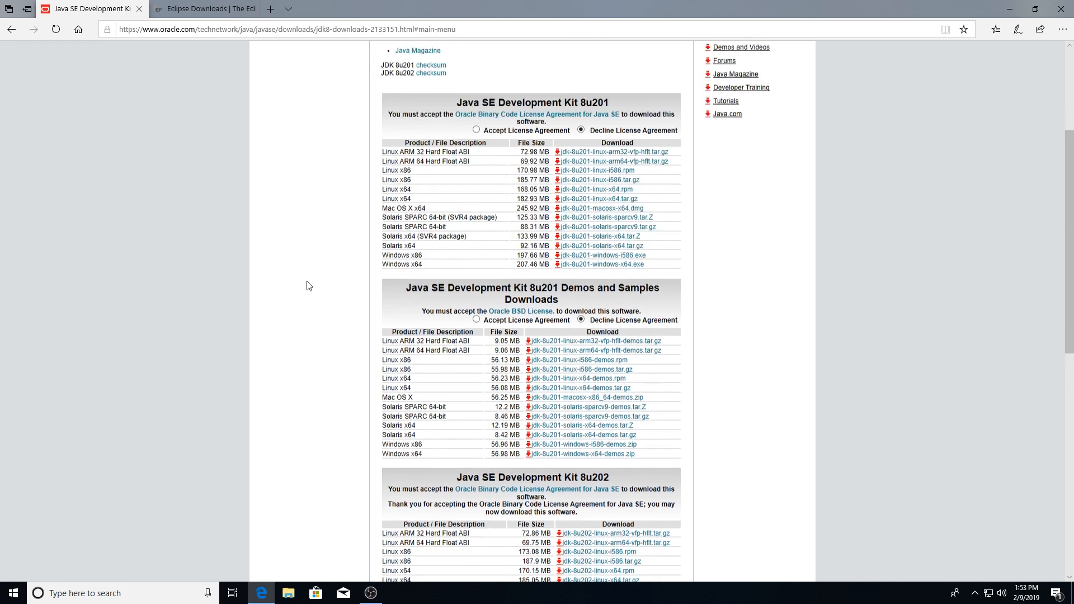
# Step: Accept the JDK 8u202 license, save jdk-8u202-windows-x64.exe, and minimize Edge
pyautogui.scroll(3)
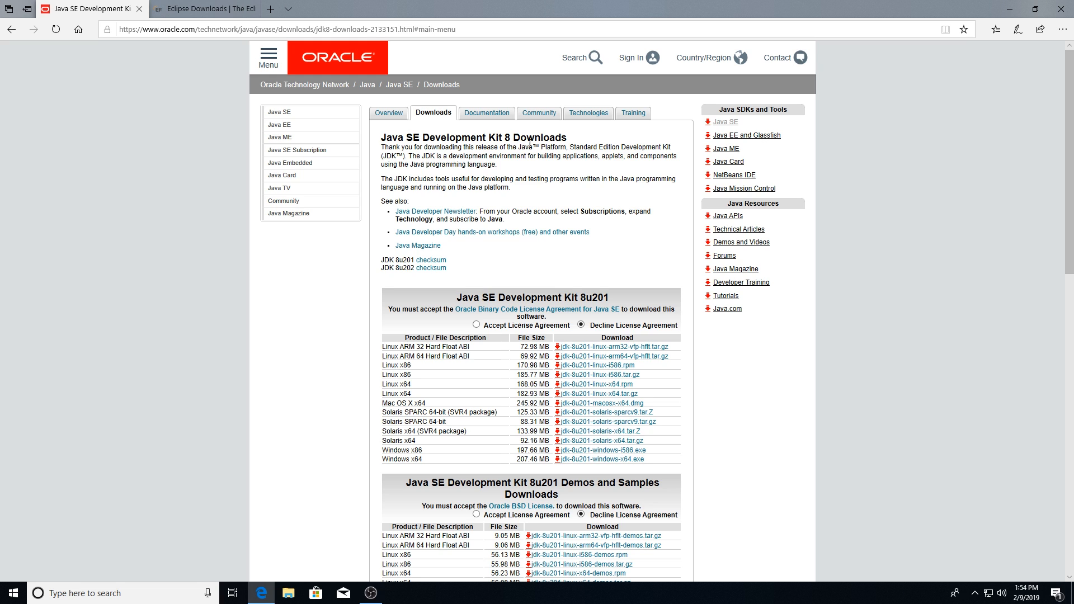
pyautogui.scroll(-3)
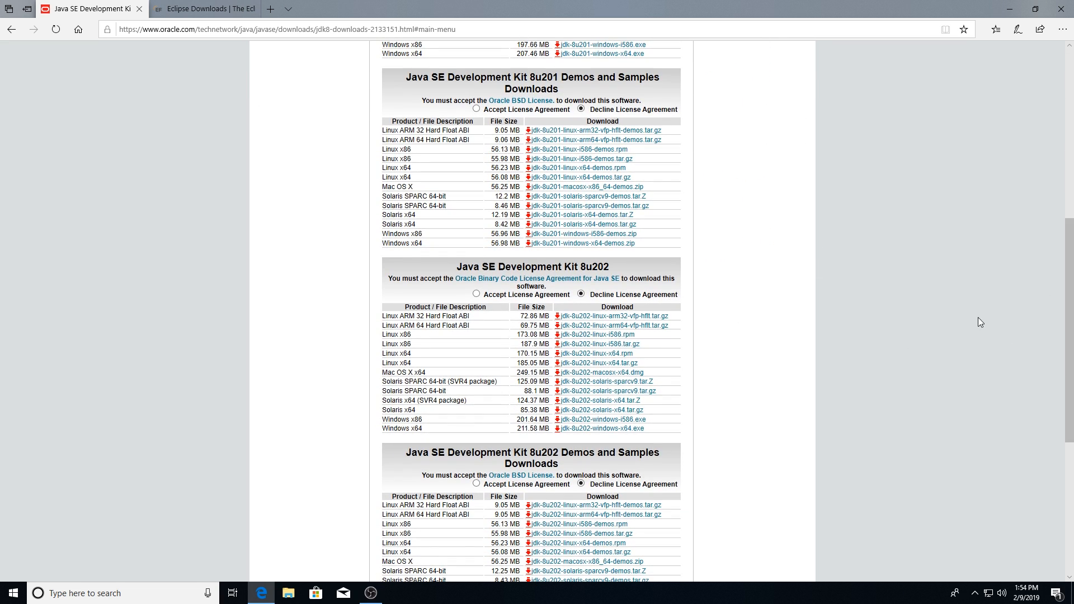
pyautogui.moveTo(747, 281)
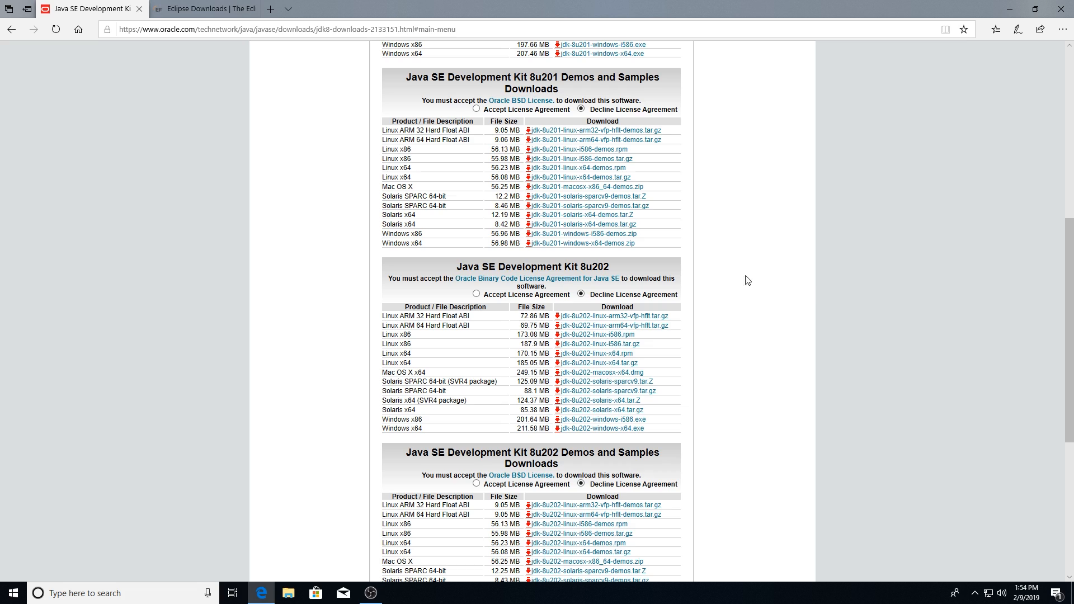
pyautogui.moveTo(648, 264)
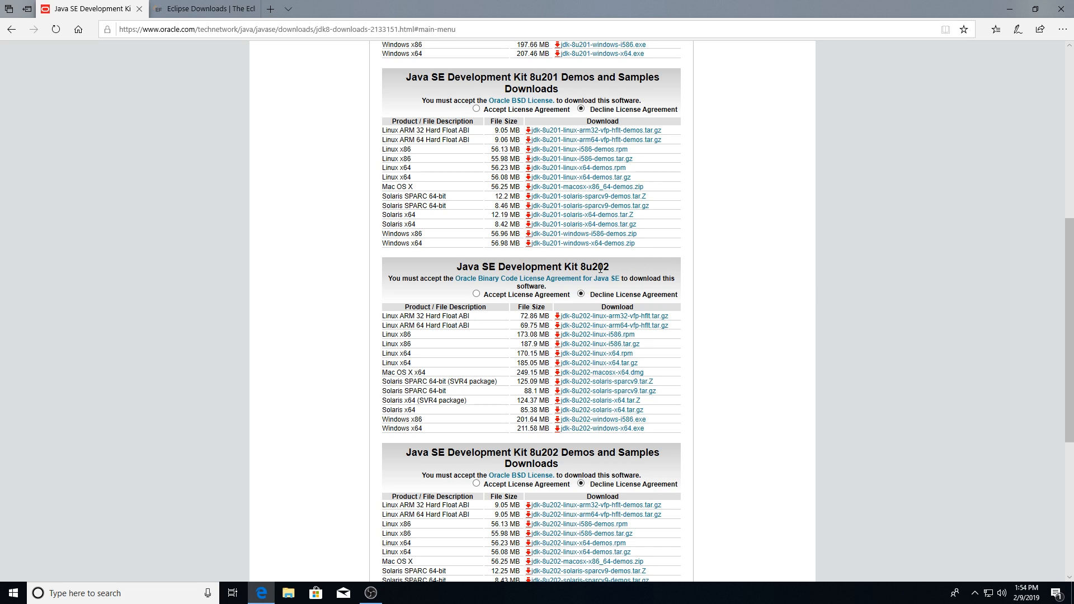
pyautogui.moveTo(765, 260)
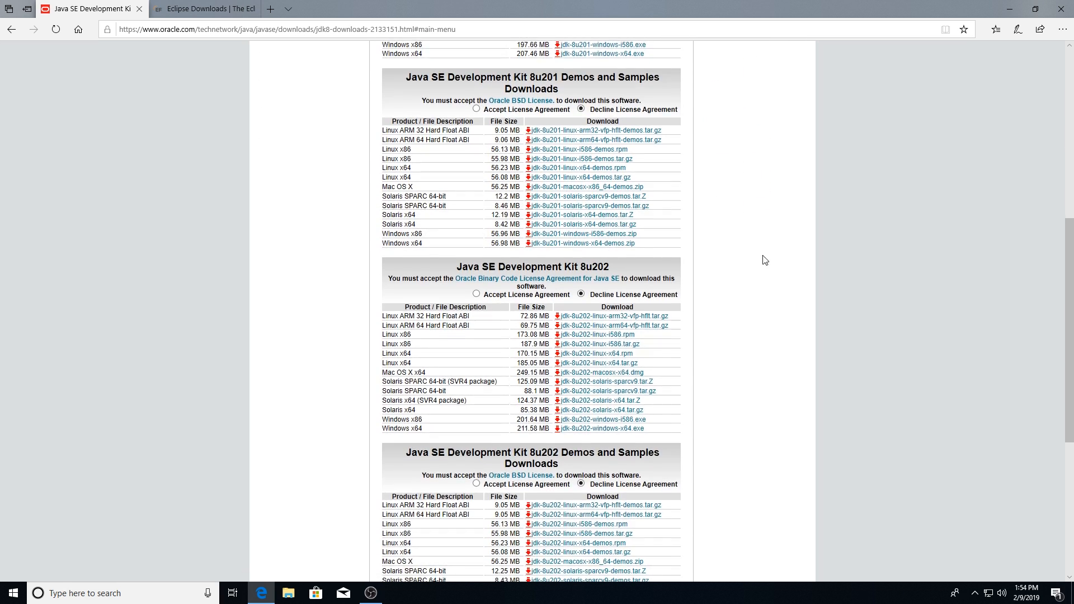
pyautogui.scroll(-3)
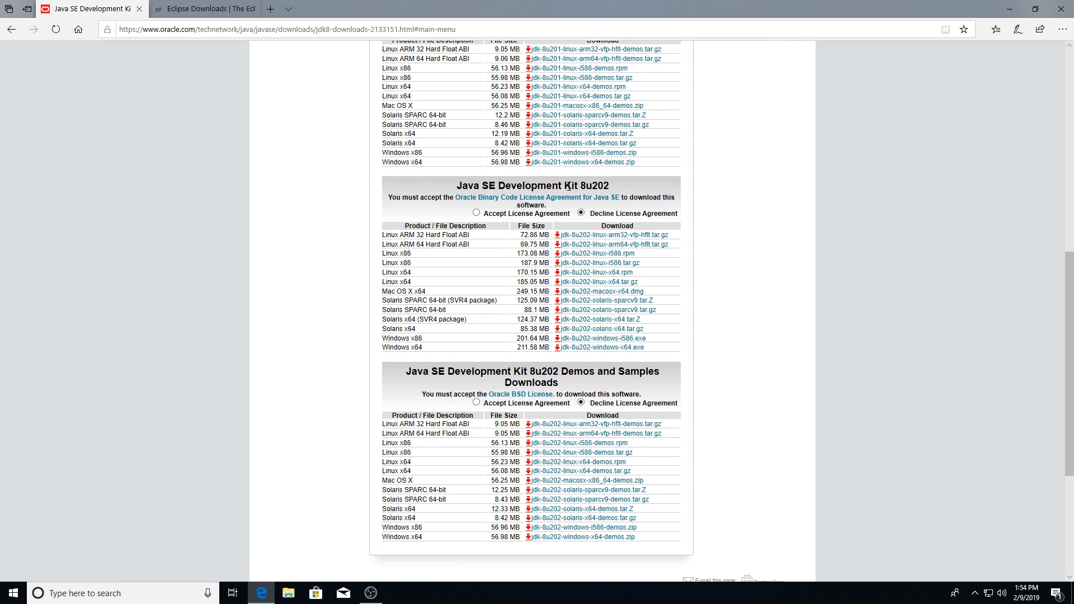
pyautogui.moveTo(852, 238)
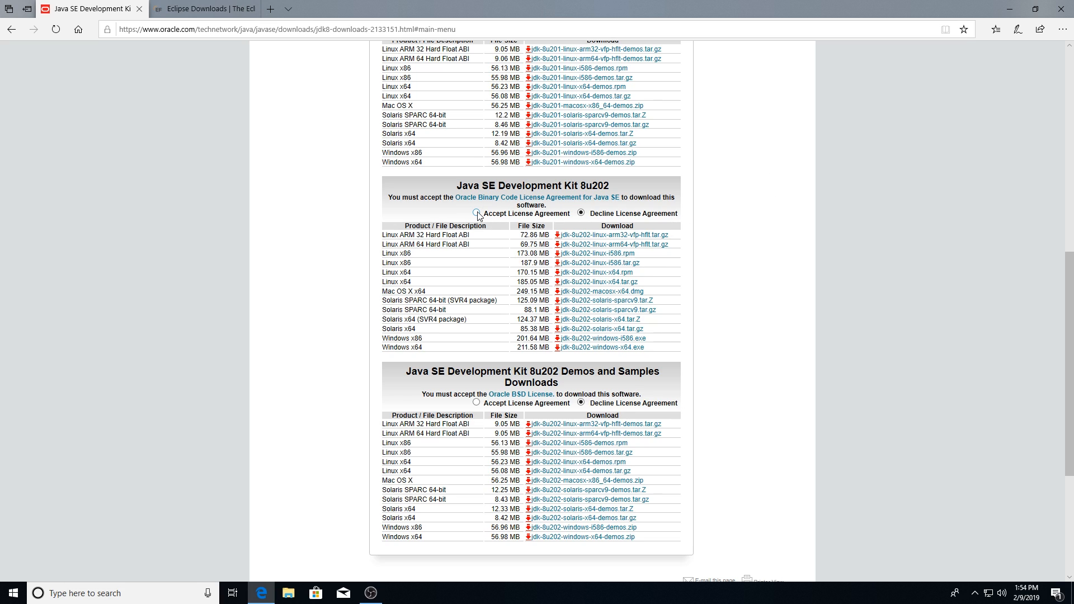
pyautogui.click(476, 214)
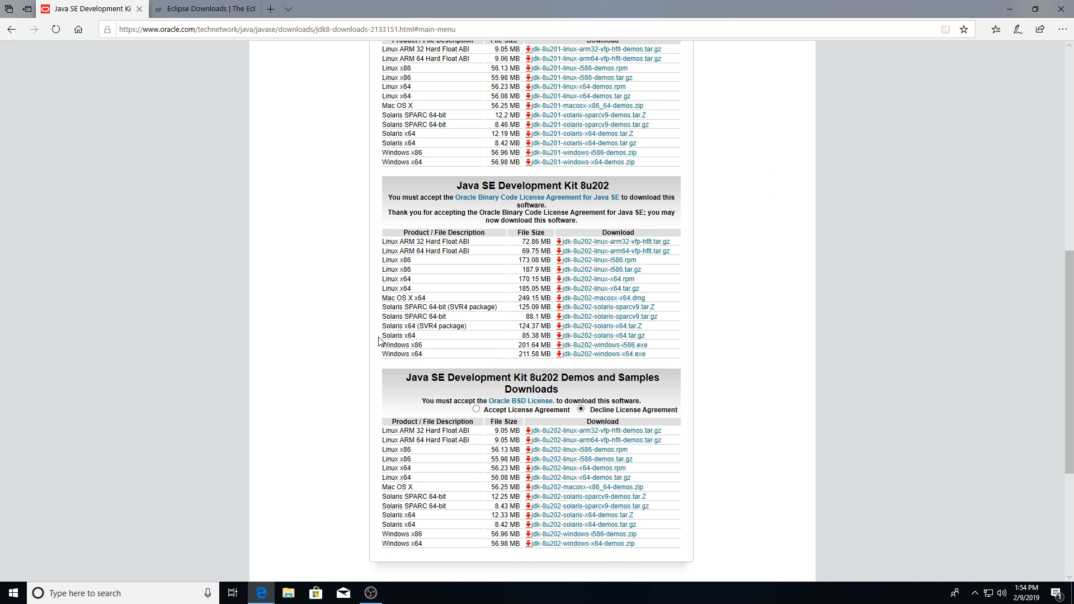
pyautogui.moveTo(401, 375)
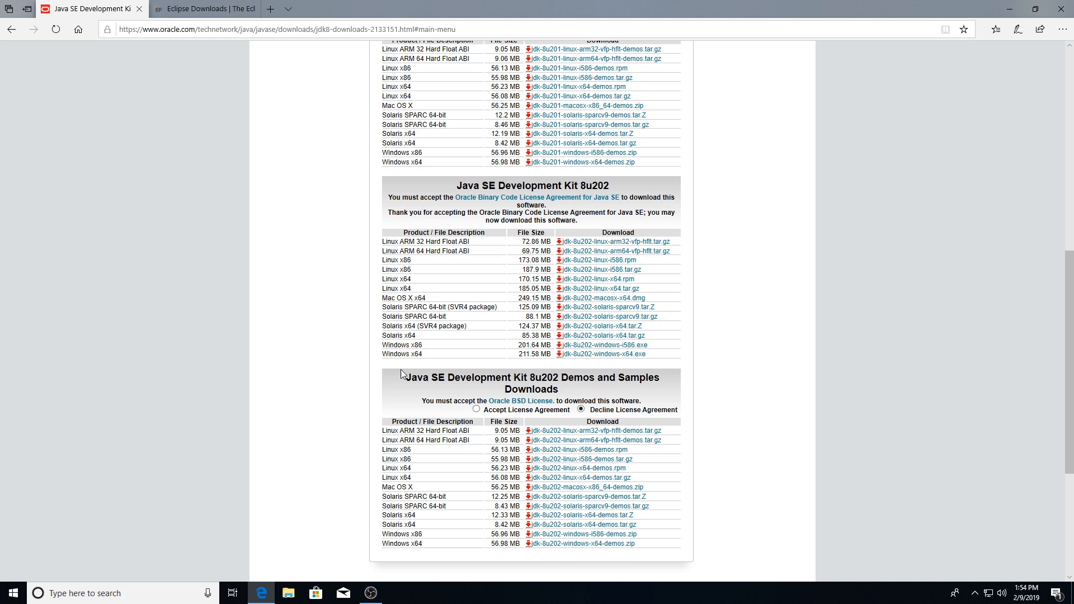
pyautogui.moveTo(601, 354)
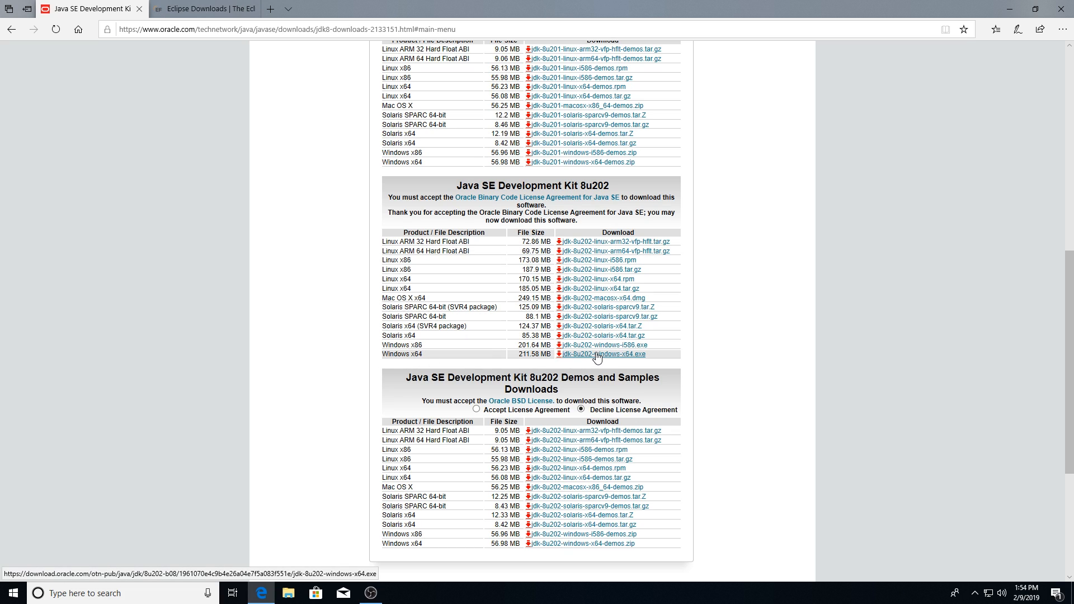
pyautogui.click(604, 354)
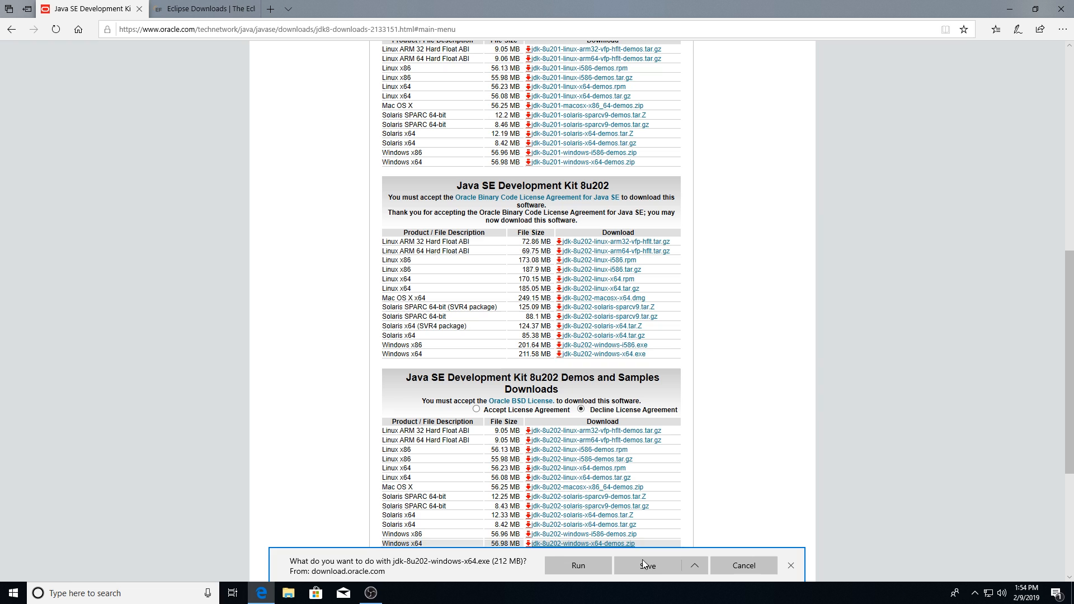
pyautogui.click(790, 565)
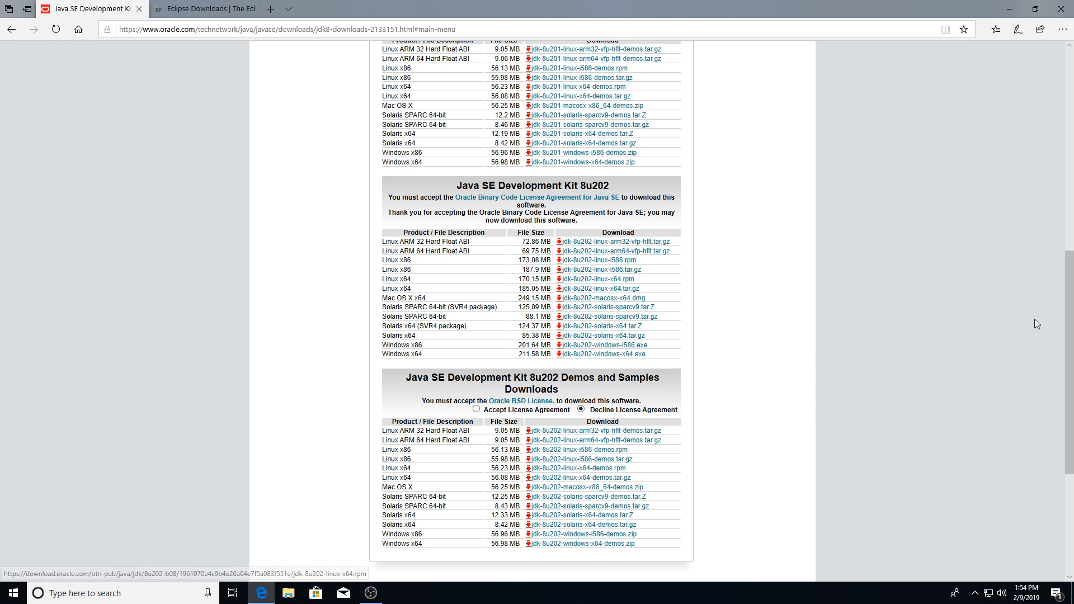
pyautogui.click(1040, 9)
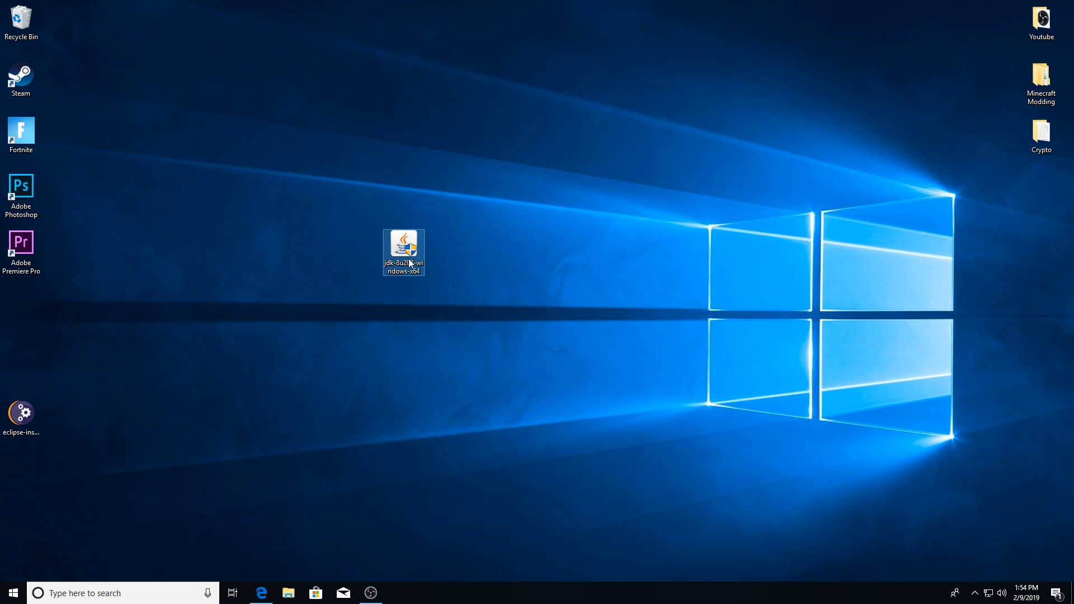
# Step: Launch the jdk-8u202 installer and proceed past Welcome and Custom Setup with default features
pyautogui.doubleClick(404, 252)
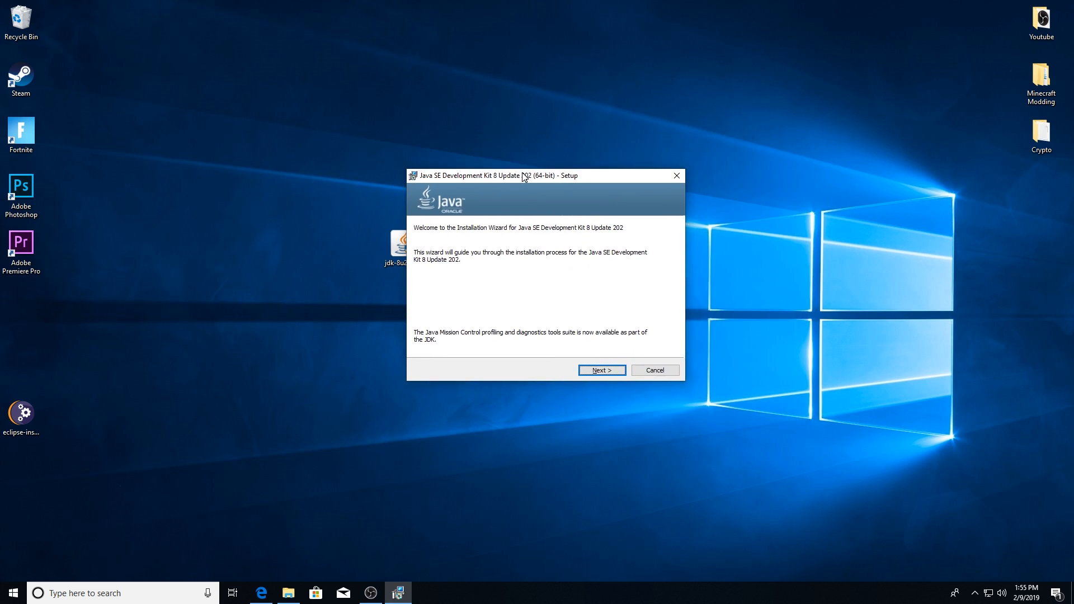
pyautogui.click(601, 370)
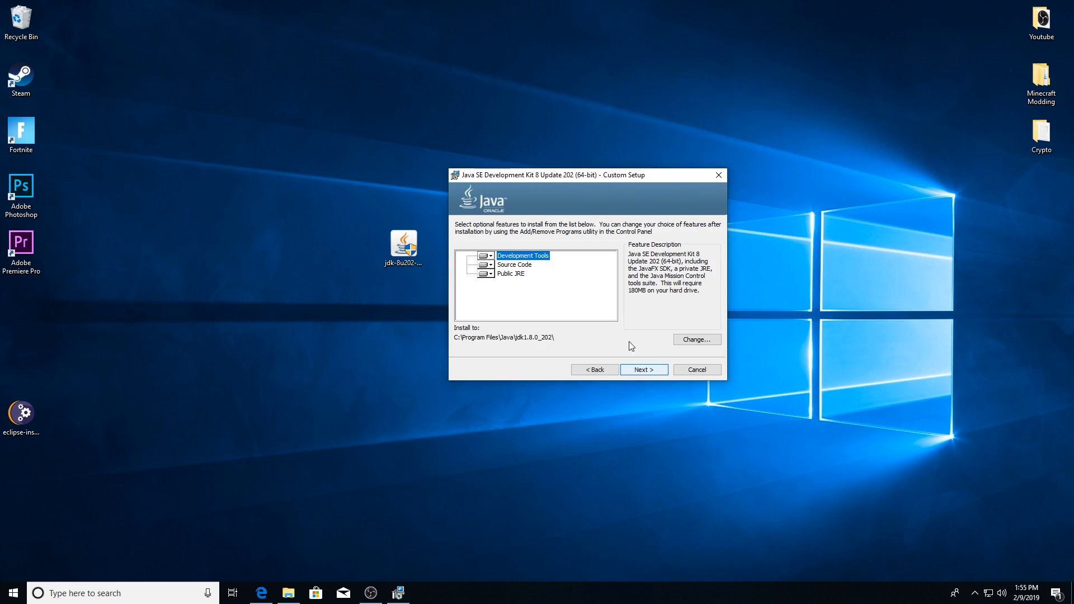
pyautogui.click(643, 369)
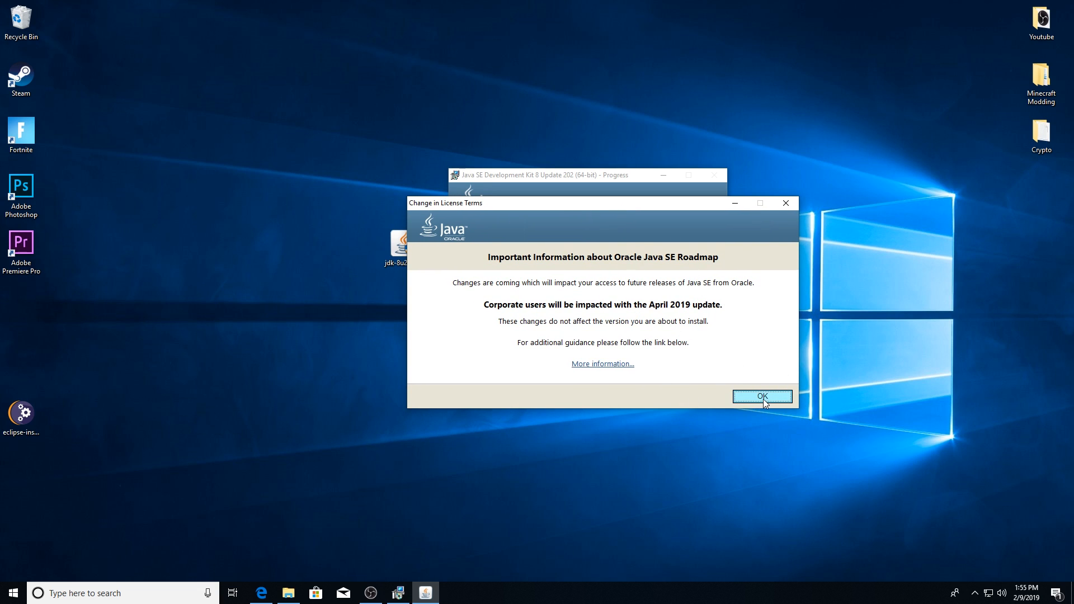
# Step: Dismiss the roadmap notice, keep the default JRE folder, and close the completed installer
pyautogui.click(761, 396)
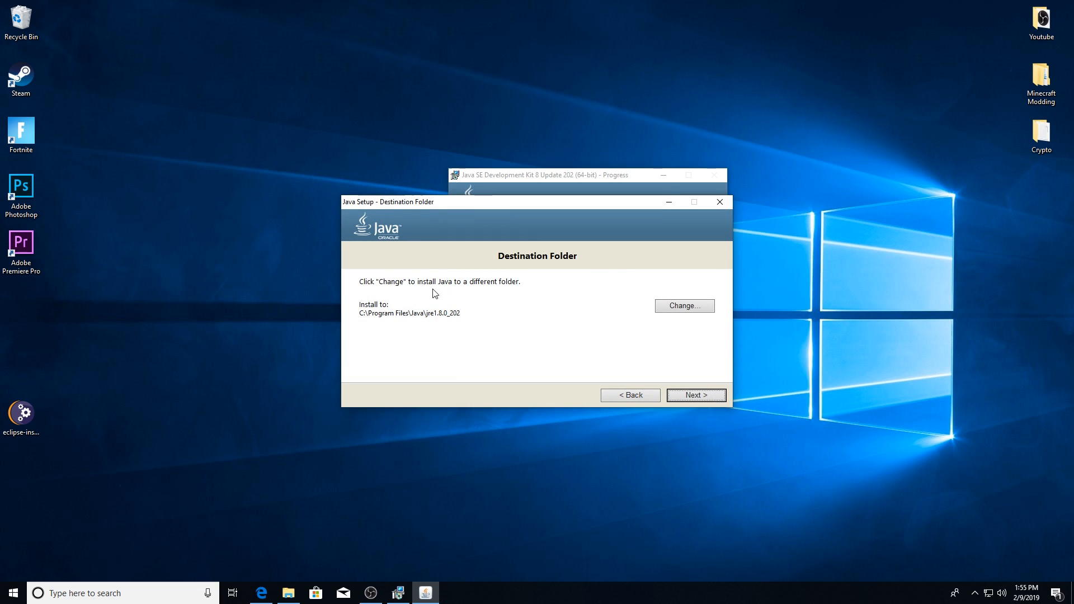
pyautogui.moveTo(436, 333)
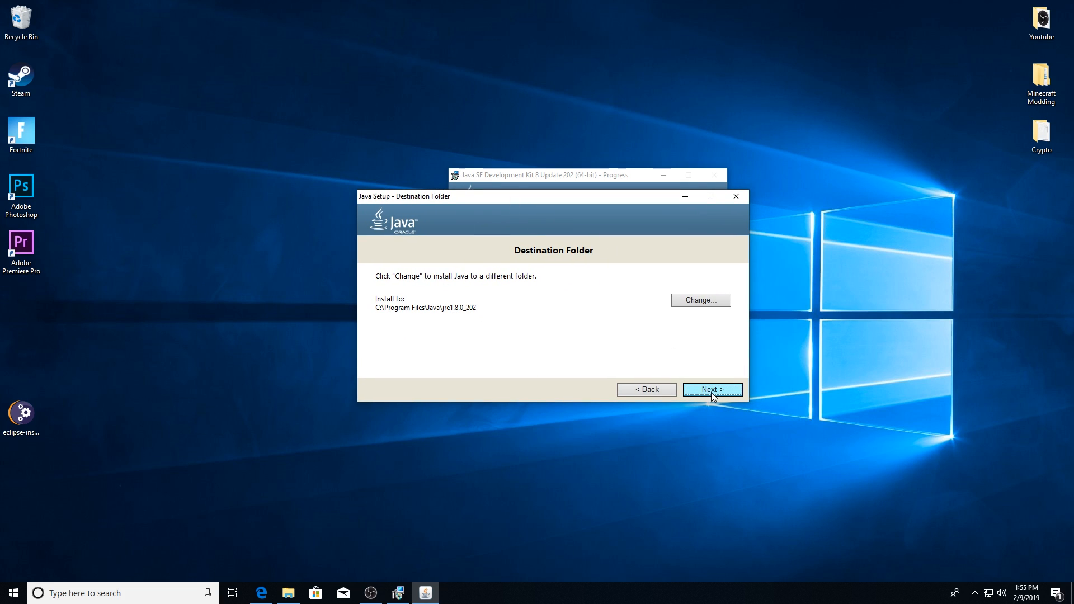
pyautogui.click(712, 390)
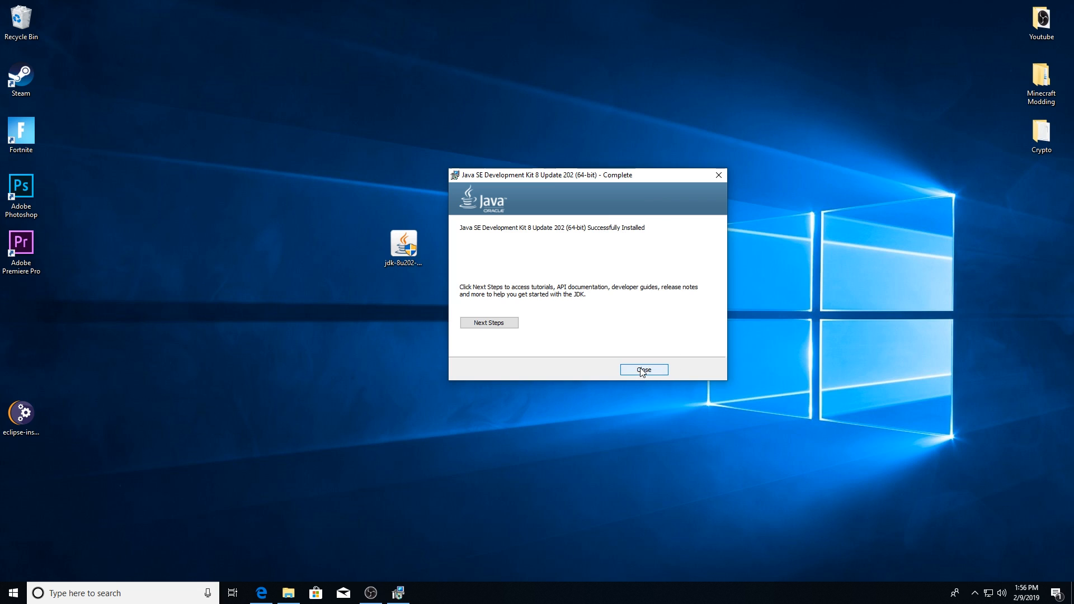
pyautogui.click(643, 370)
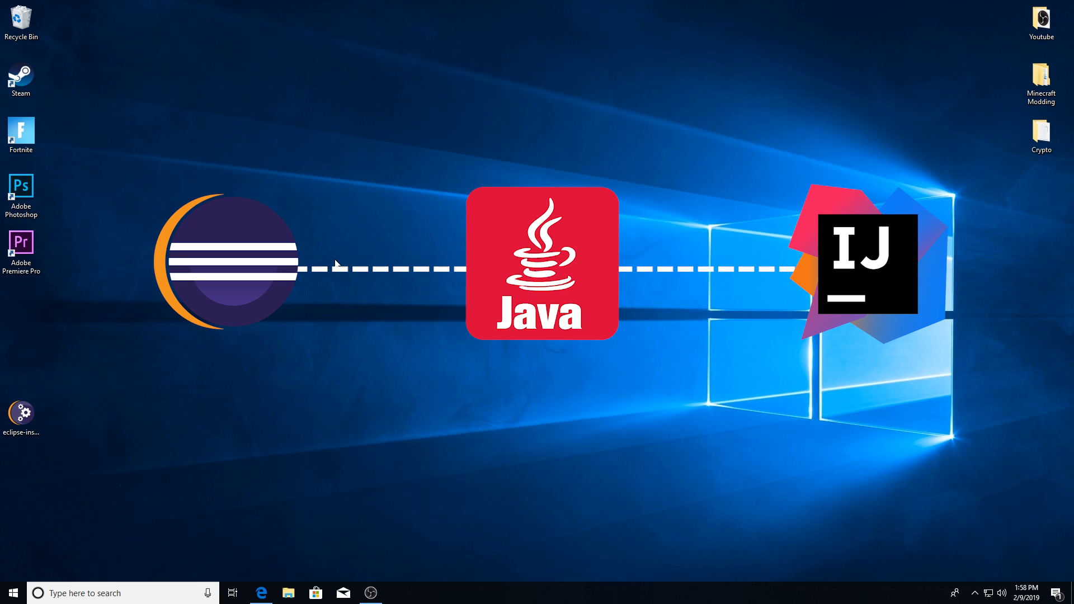
pyautogui.moveTo(284, 532)
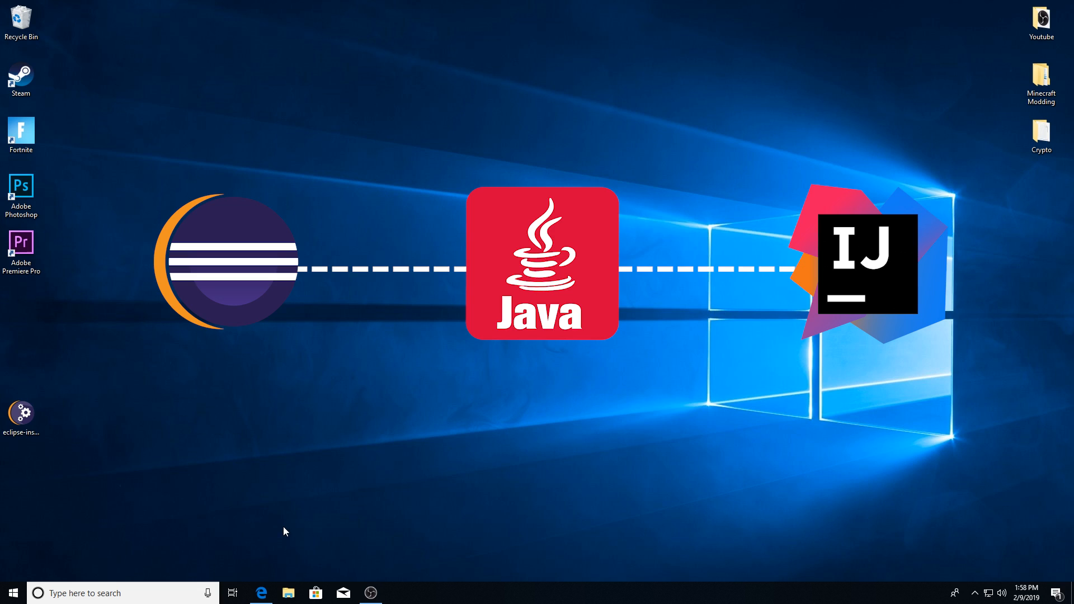
pyautogui.moveTo(466, 342)
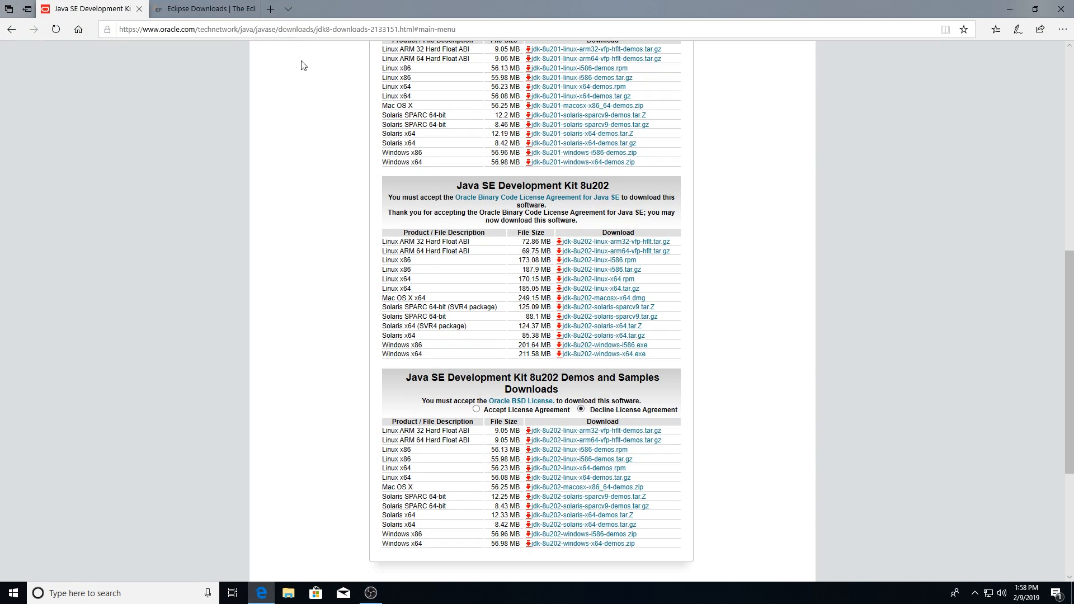
# Step: Download the 64-bit Eclipse IDE 2018-12 installer from the offered mirror
pyautogui.click(204, 8)
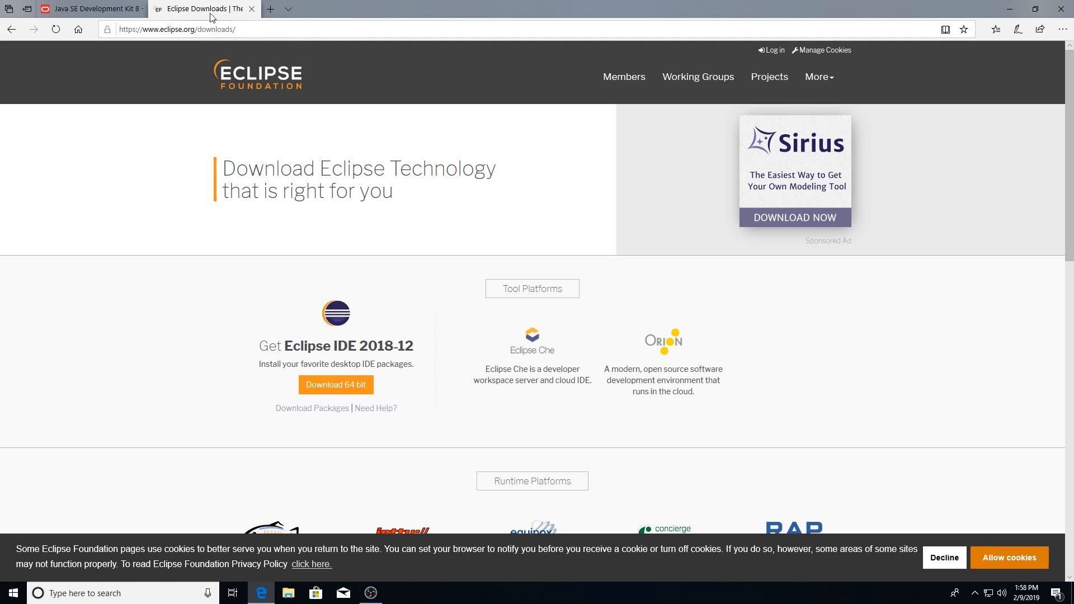
pyautogui.moveTo(302, 347)
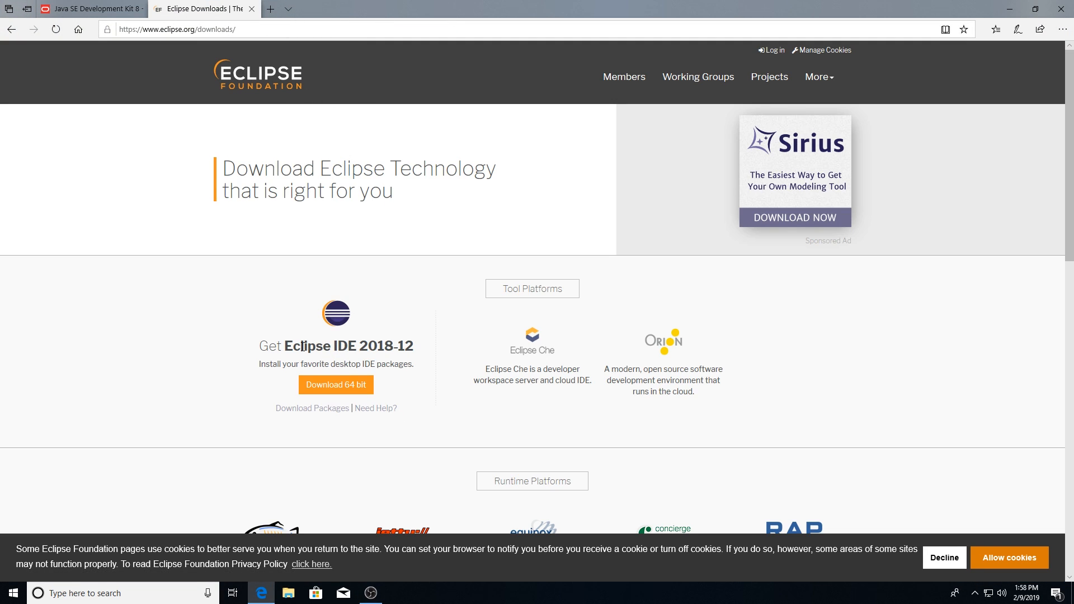
pyautogui.doubleClick(347, 346)
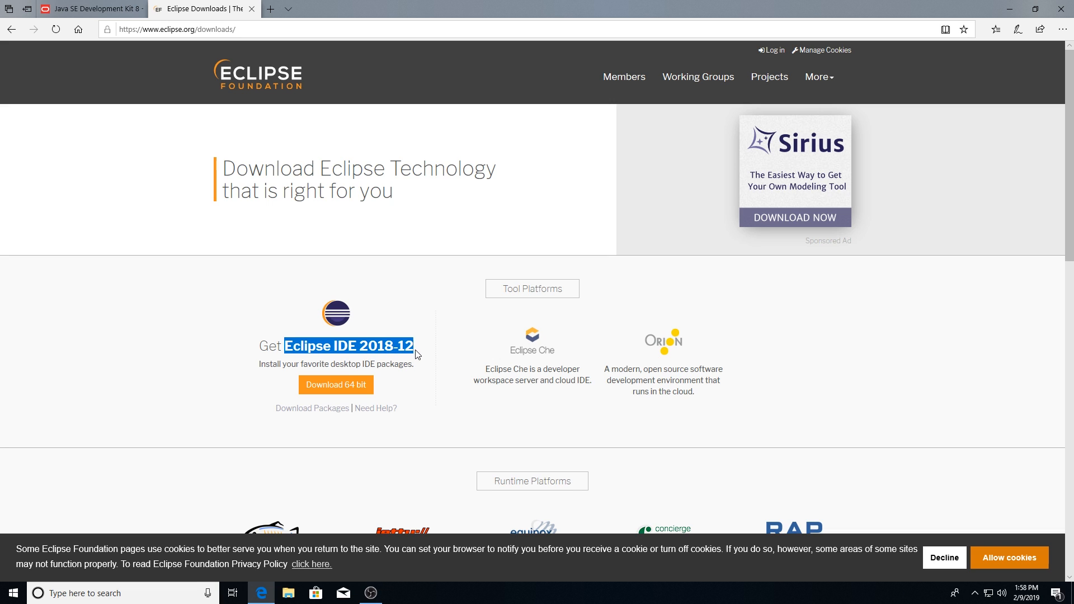
pyautogui.click(336, 384)
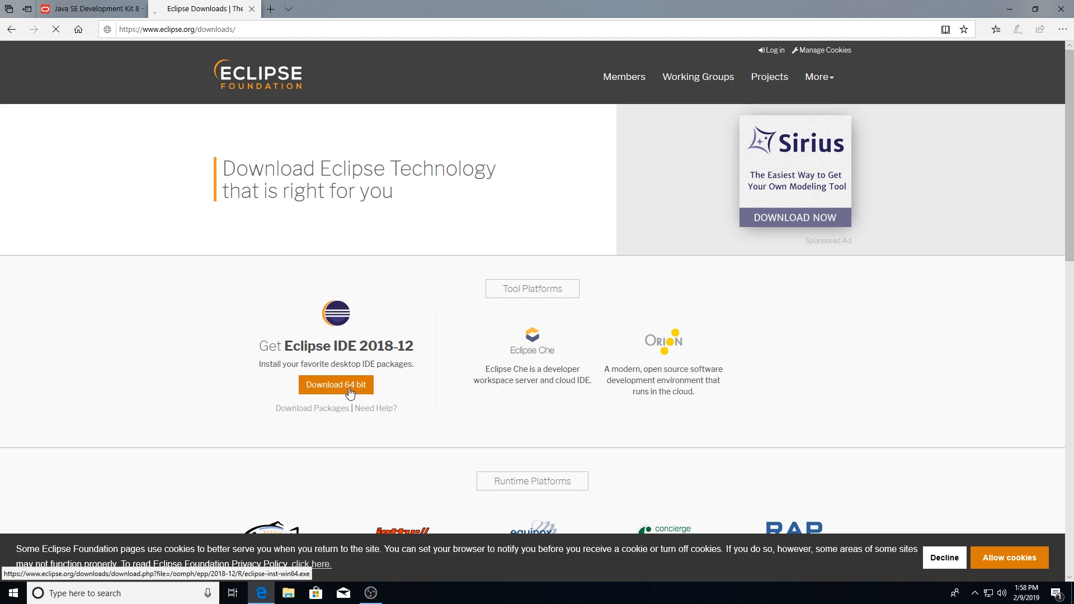
pyautogui.click(336, 384)
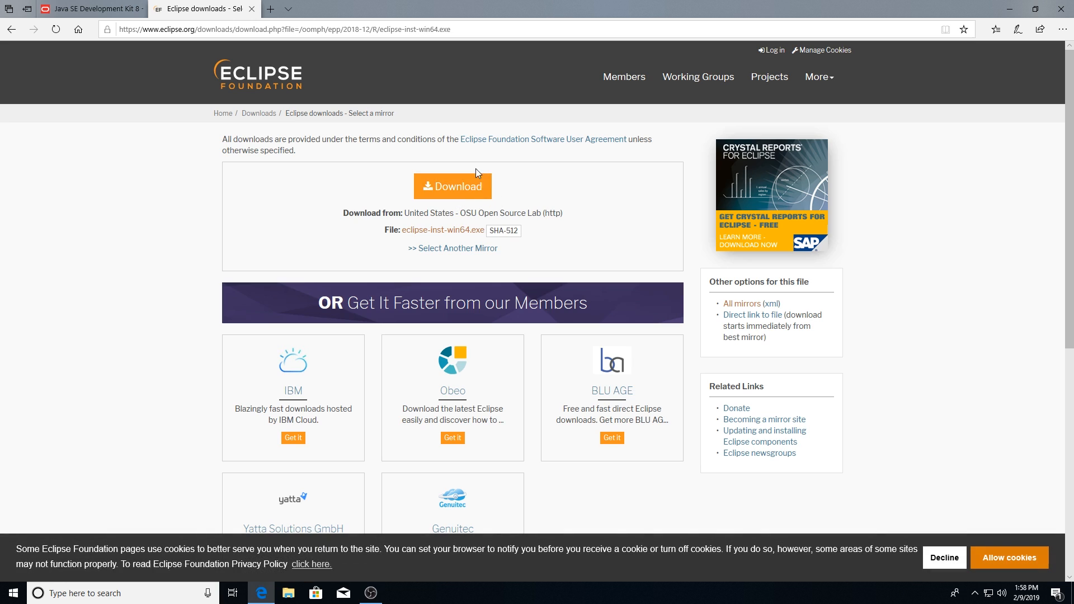
pyautogui.click(452, 186)
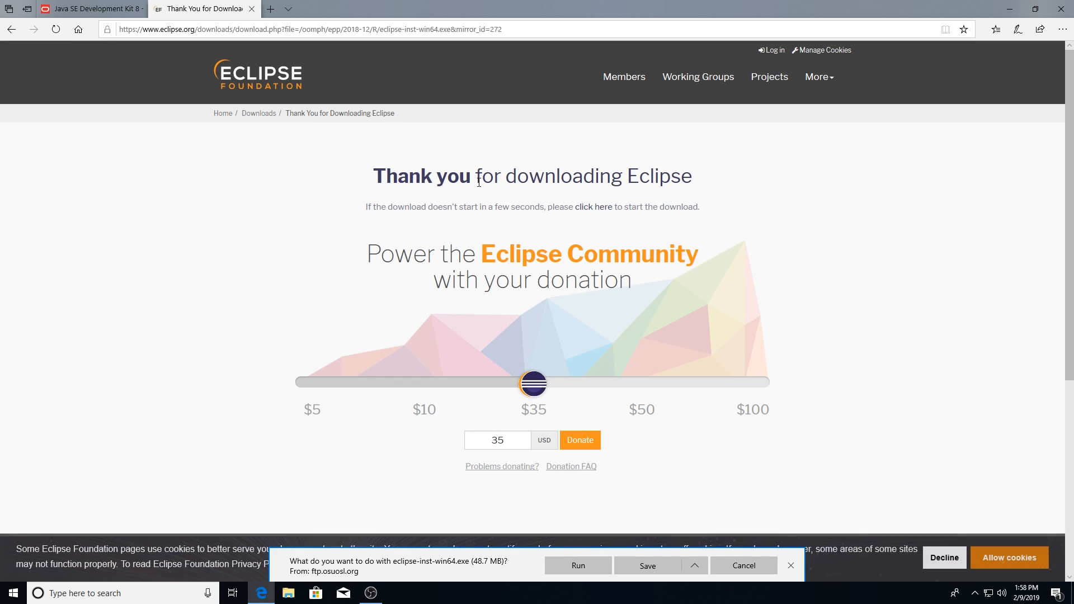
pyautogui.moveTo(533, 383)
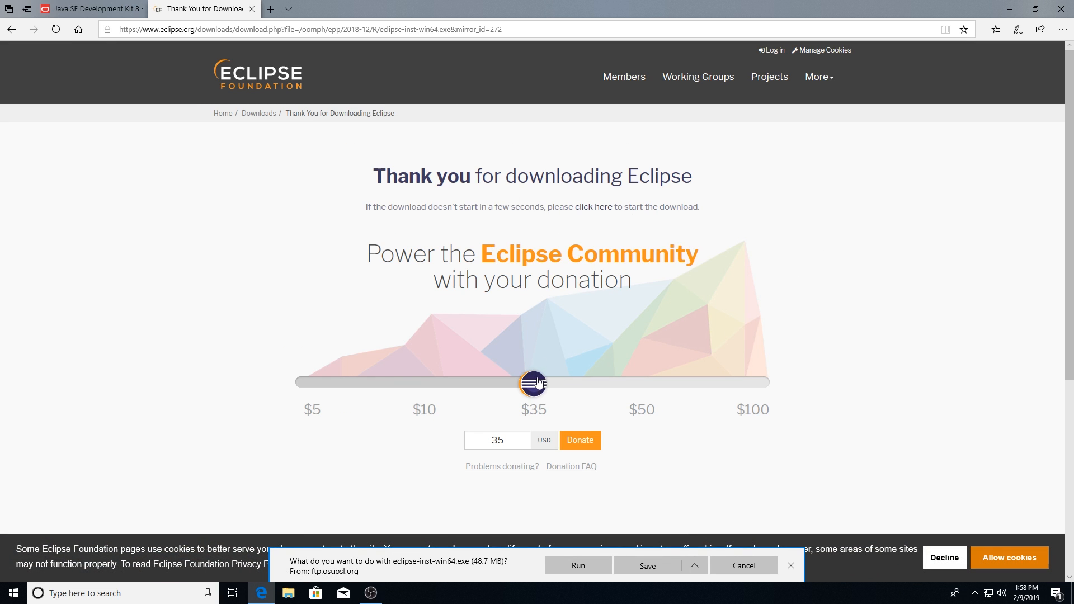
pyautogui.moveTo(572, 385)
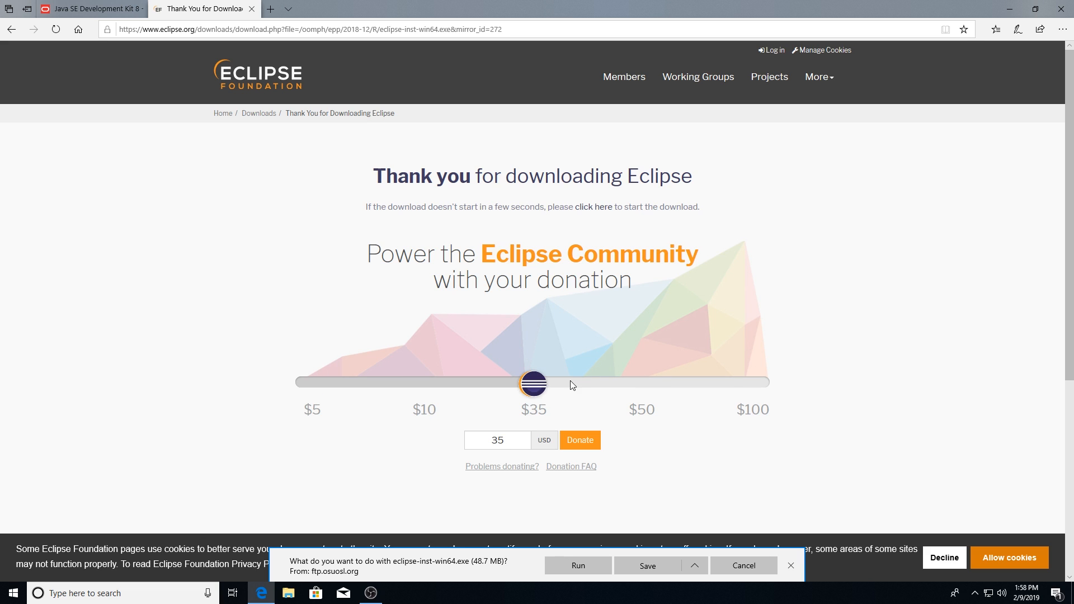
# Step: Cancel the Save As for eclipse-inst-win64.exe and minimize Edge
pyautogui.click(692, 565)
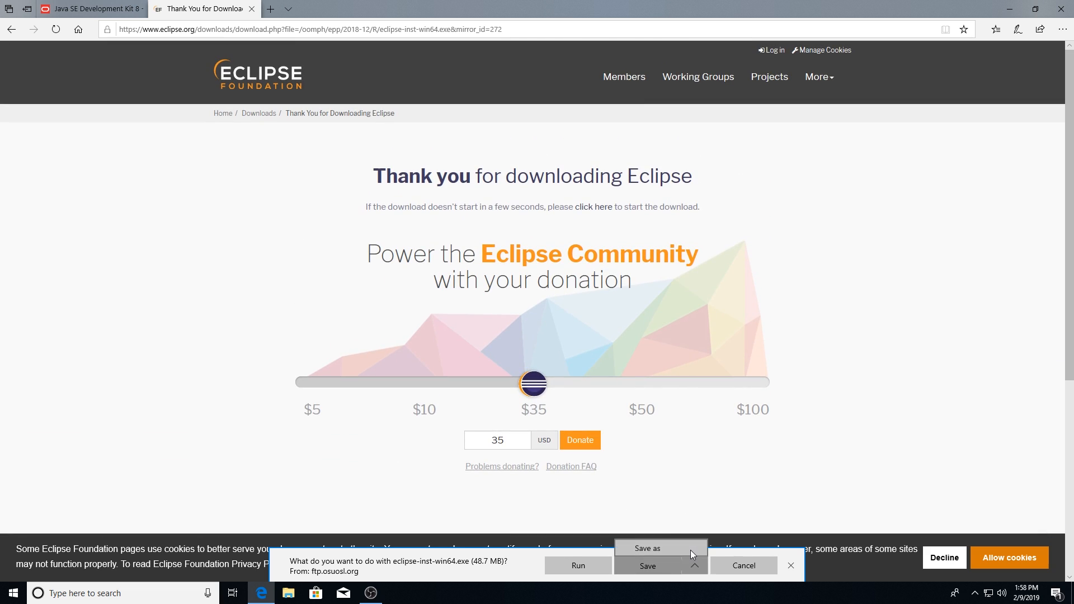
pyautogui.click(646, 549)
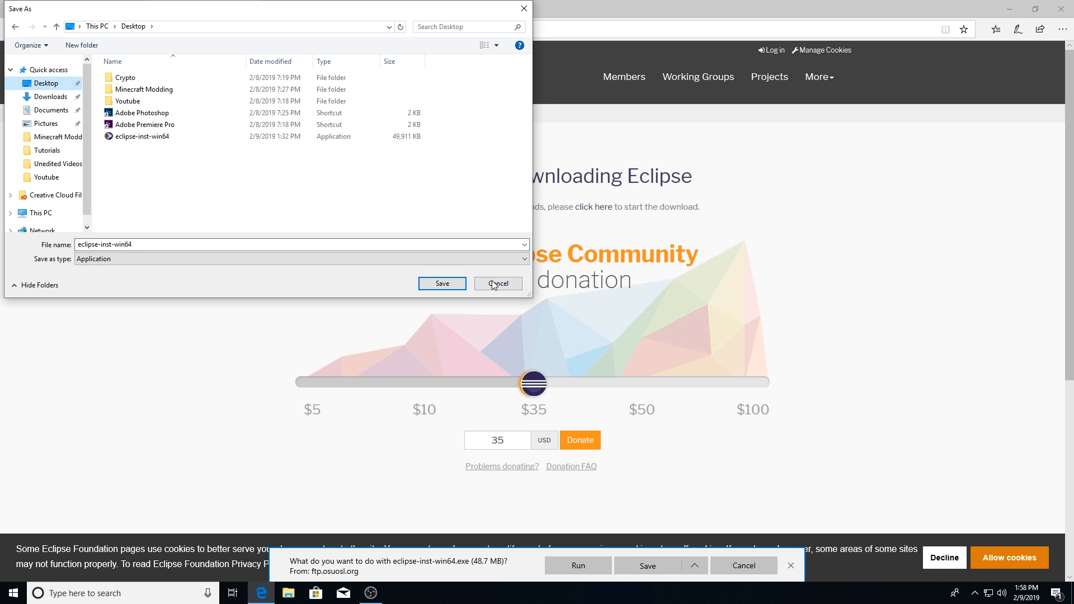
pyautogui.click(498, 284)
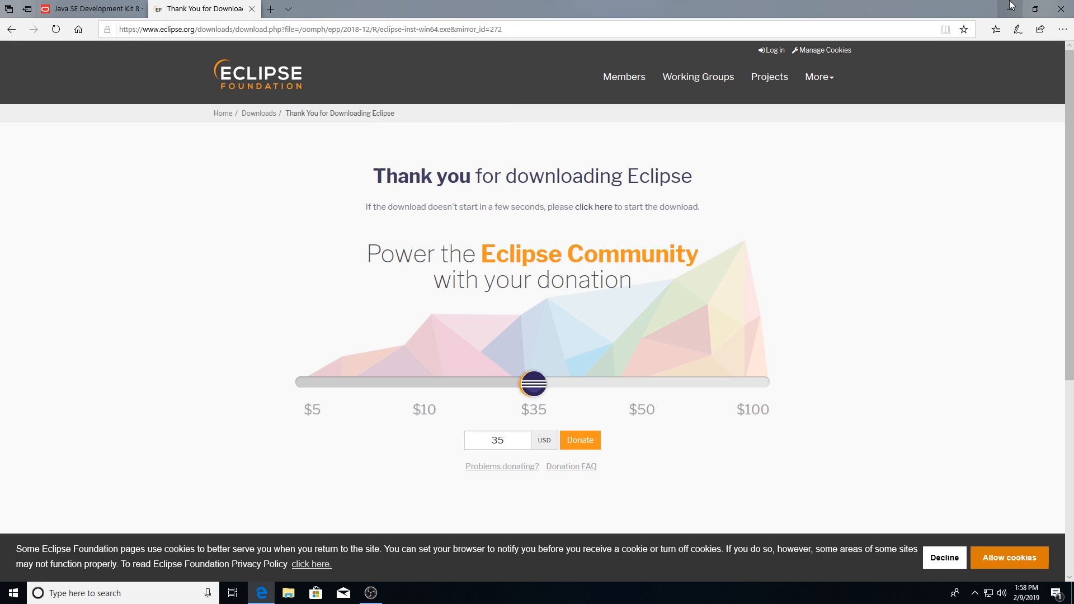
pyautogui.click(1065, 9)
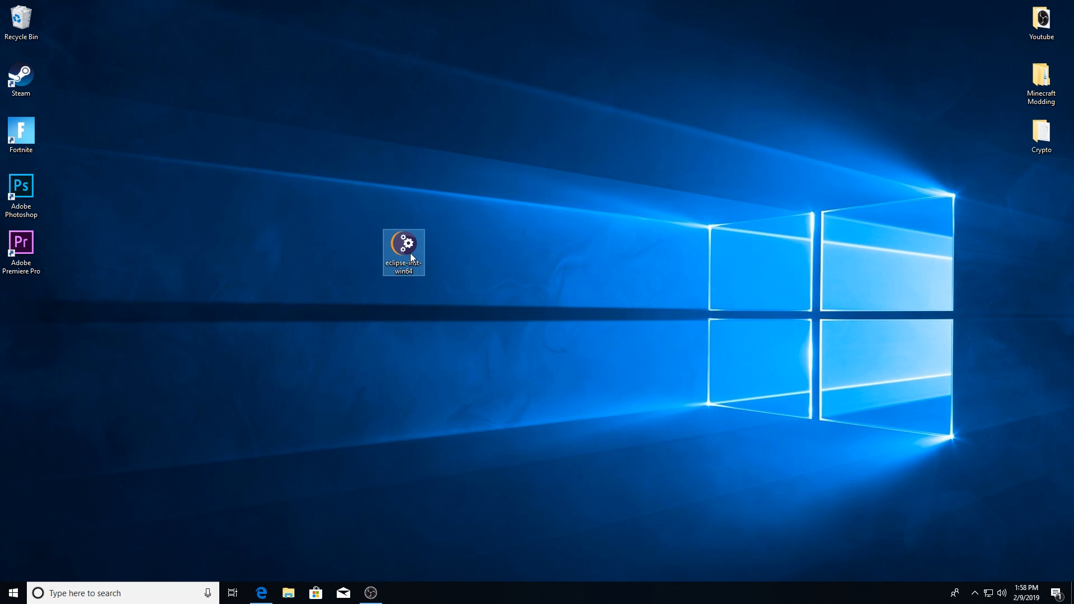
# Step: Launch eclipse-inst-win64 from the desktop
pyautogui.doubleClick(404, 252)
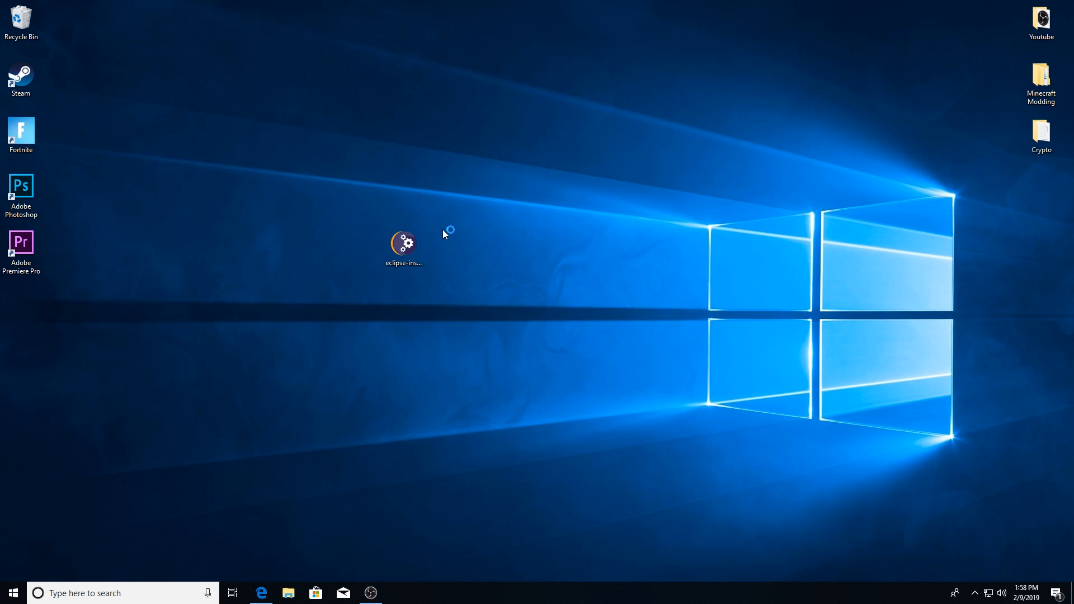
pyautogui.doubleClick(404, 241)
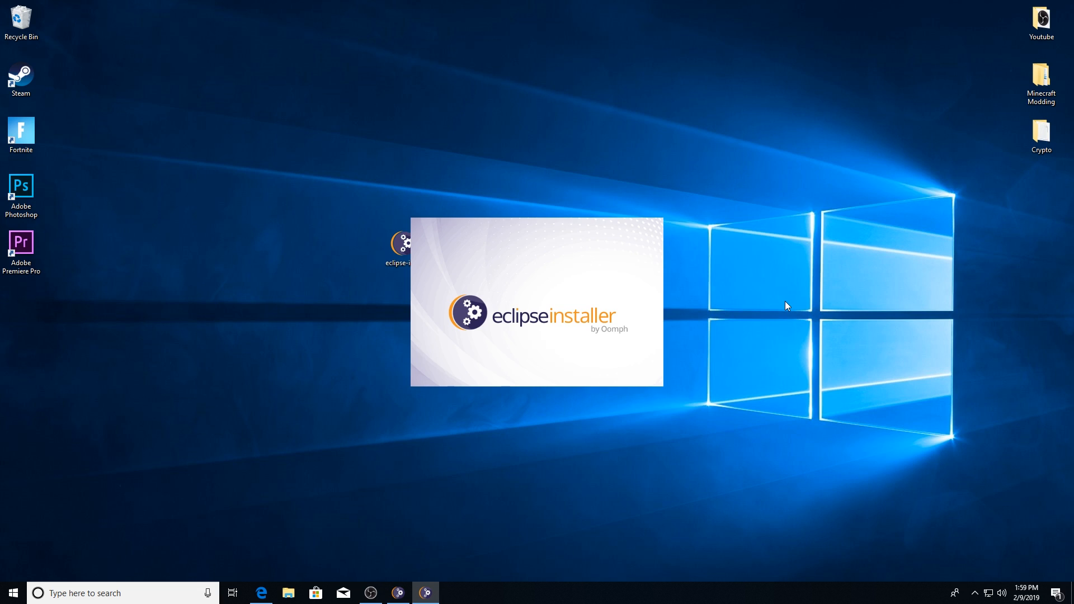
pyautogui.moveTo(787, 297)
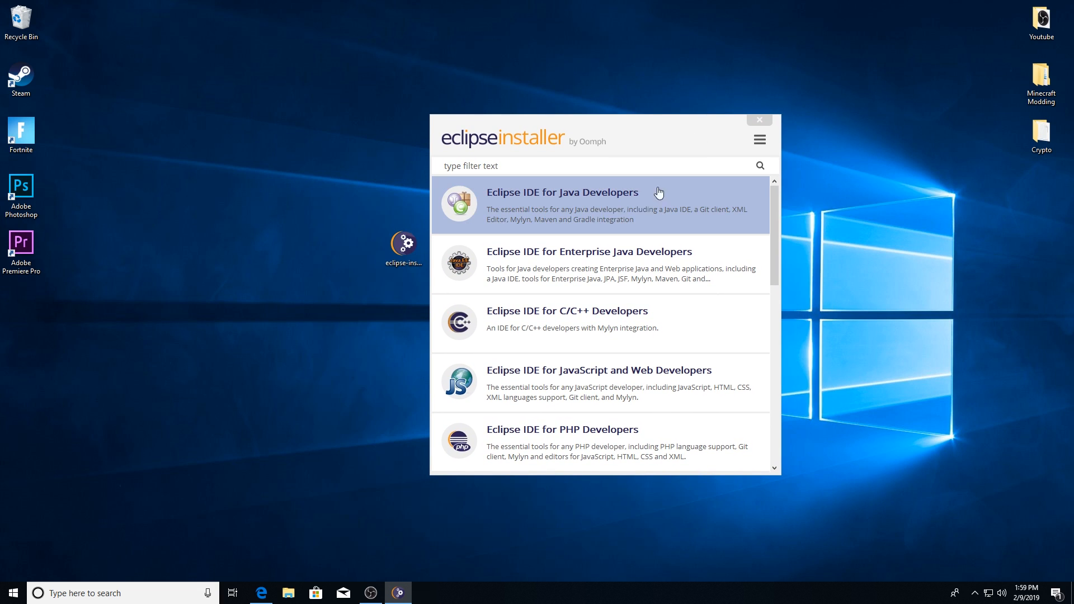
pyautogui.moveTo(635, 216)
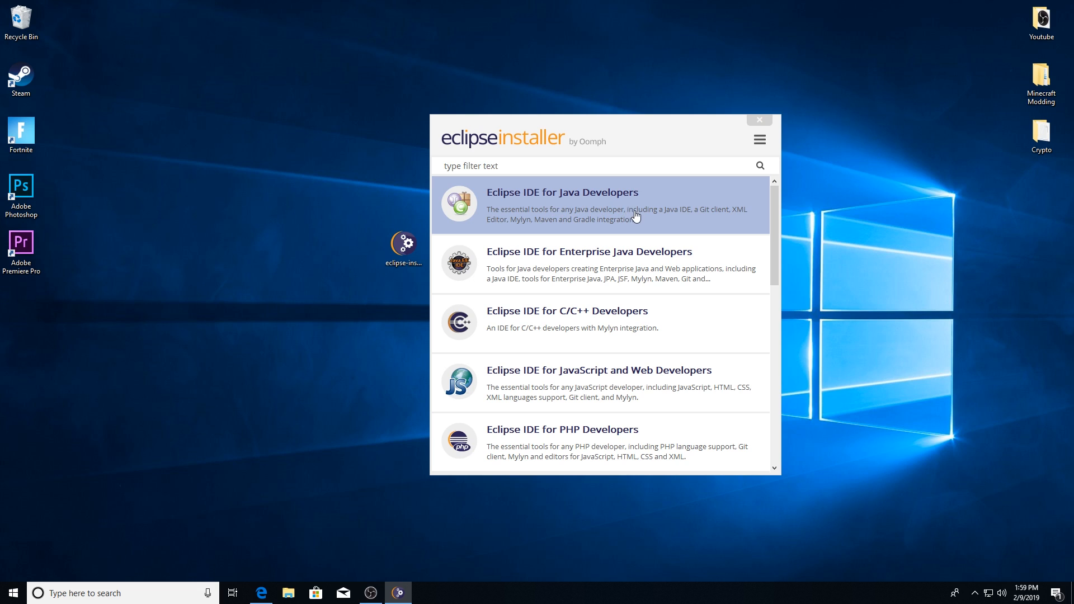
pyautogui.moveTo(464, 217)
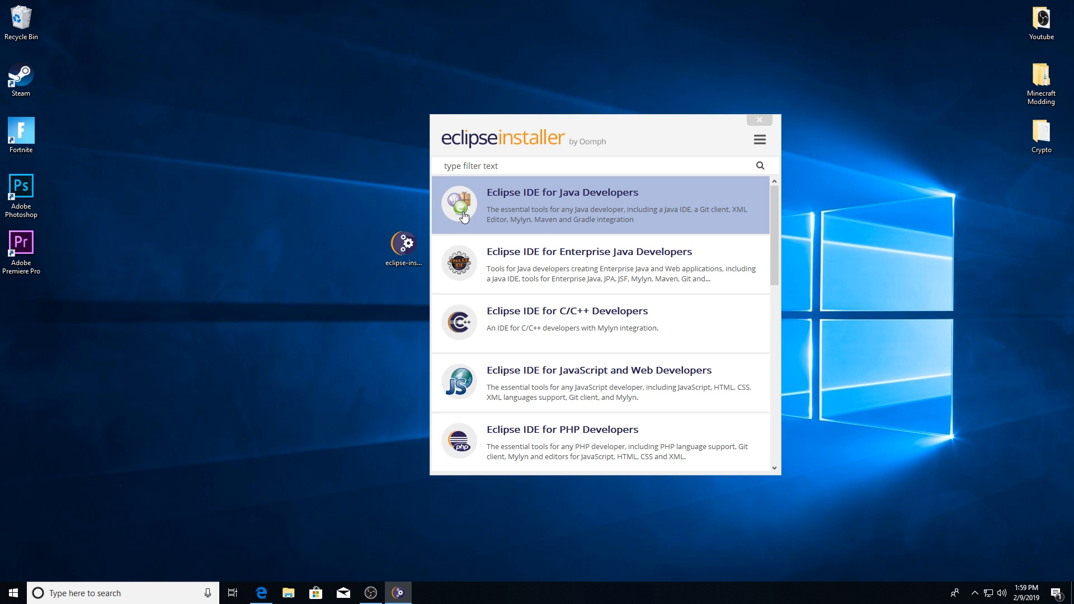
pyautogui.moveTo(605, 207)
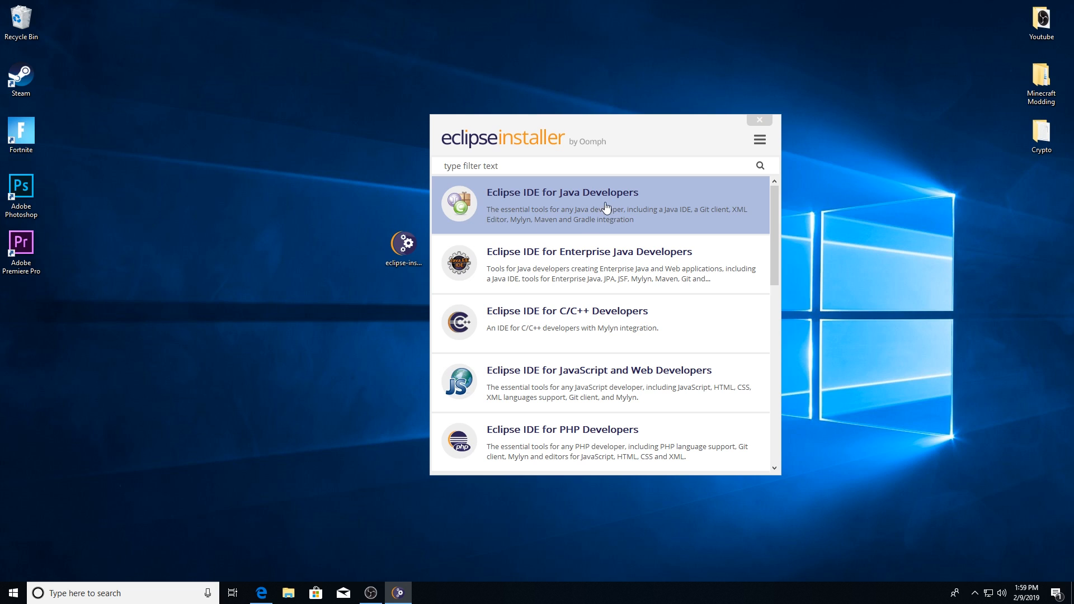
pyautogui.moveTo(628, 201)
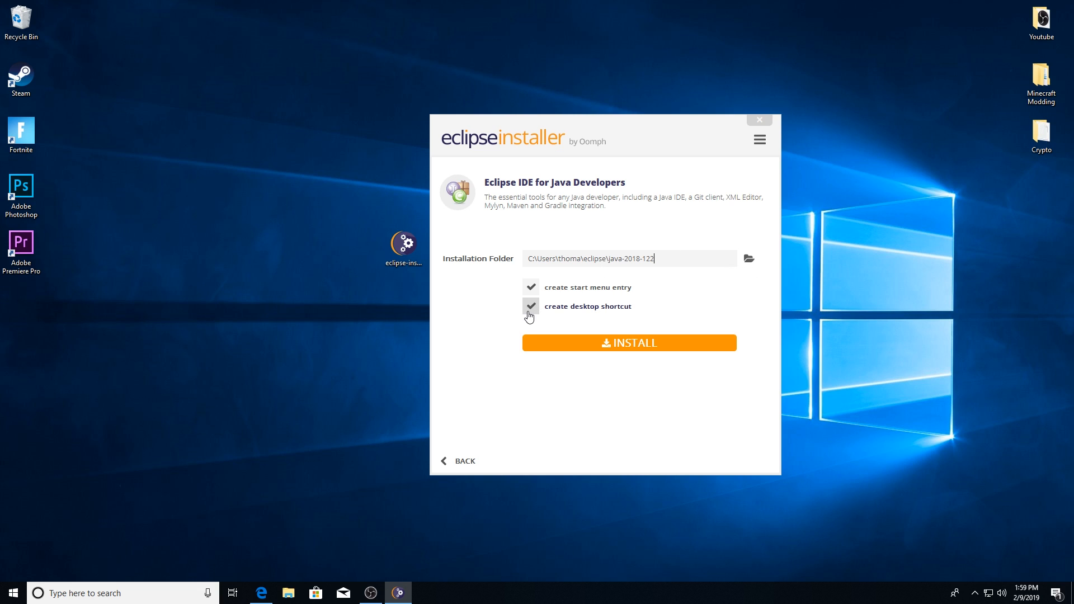
pyautogui.moveTo(628, 342)
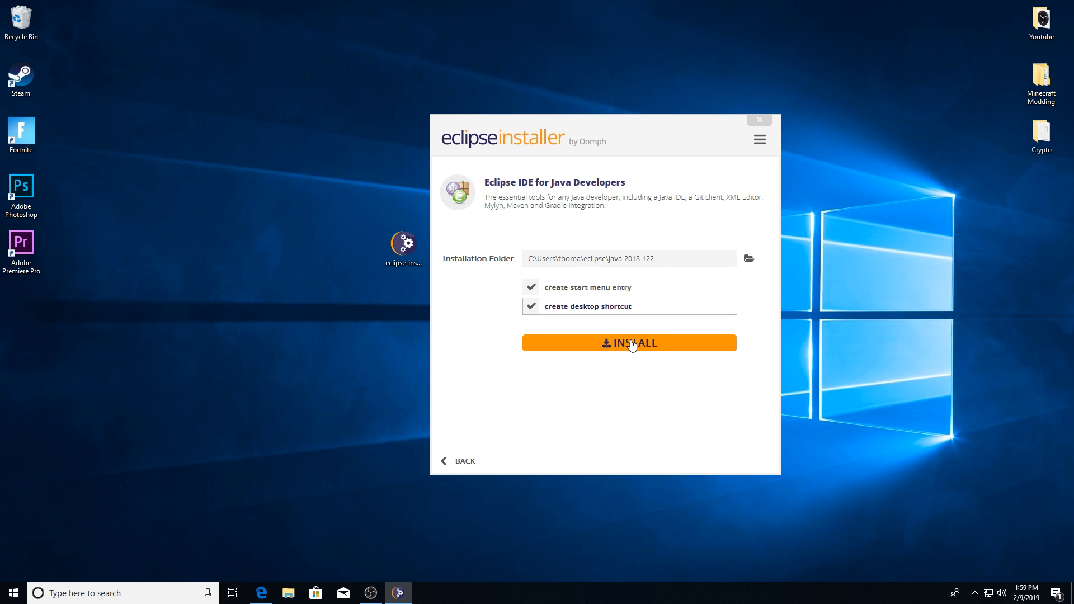
# Step: Start installing Eclipse IDE for Java Developers, accepting the user agreement and Oomph licenses
pyautogui.click(628, 342)
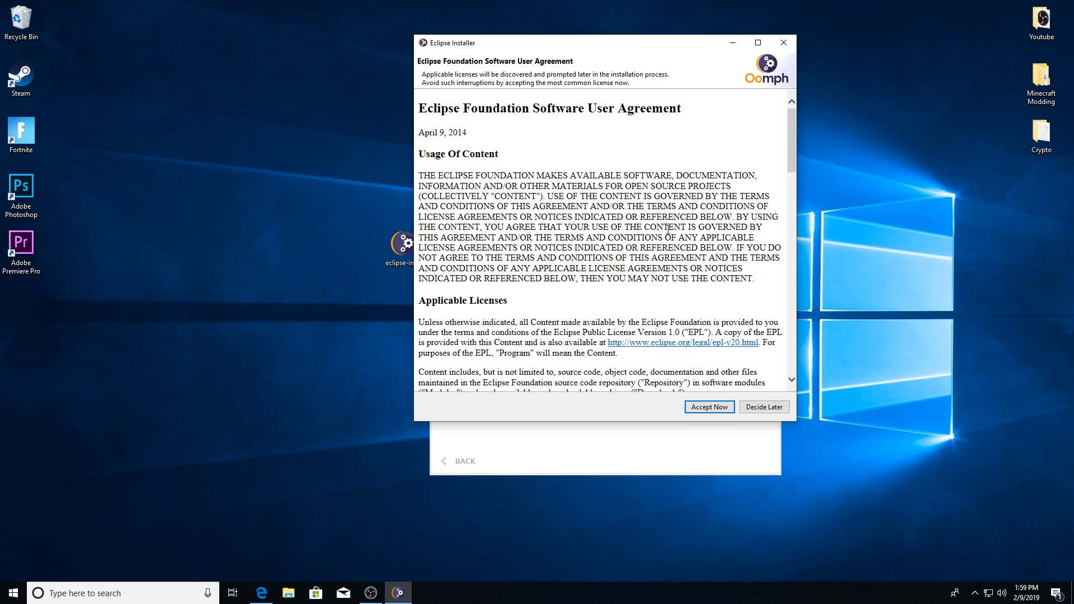
pyautogui.scroll(-3)
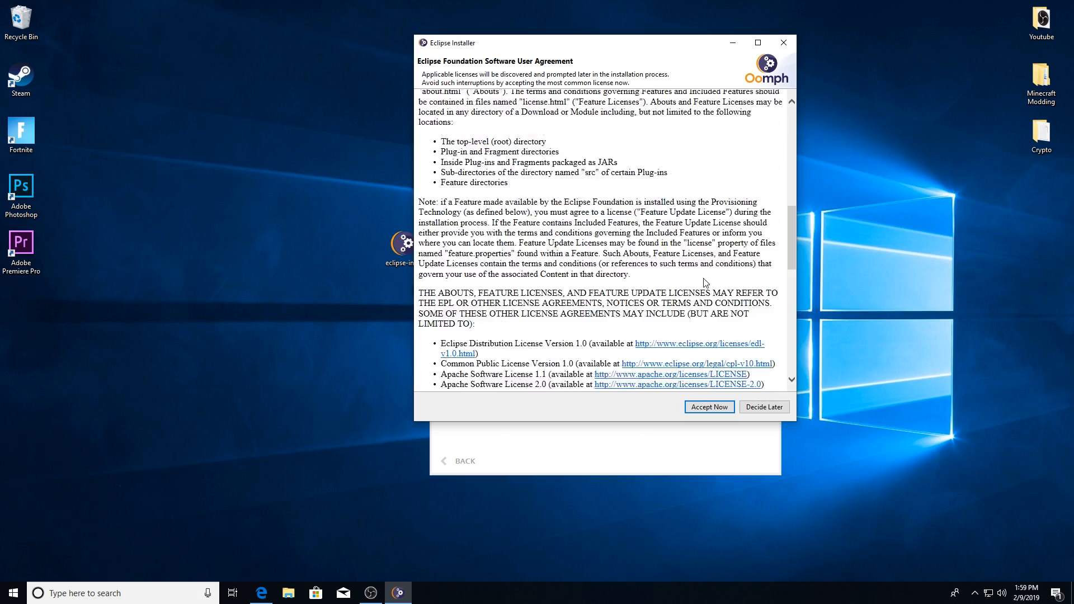
pyautogui.click(708, 407)
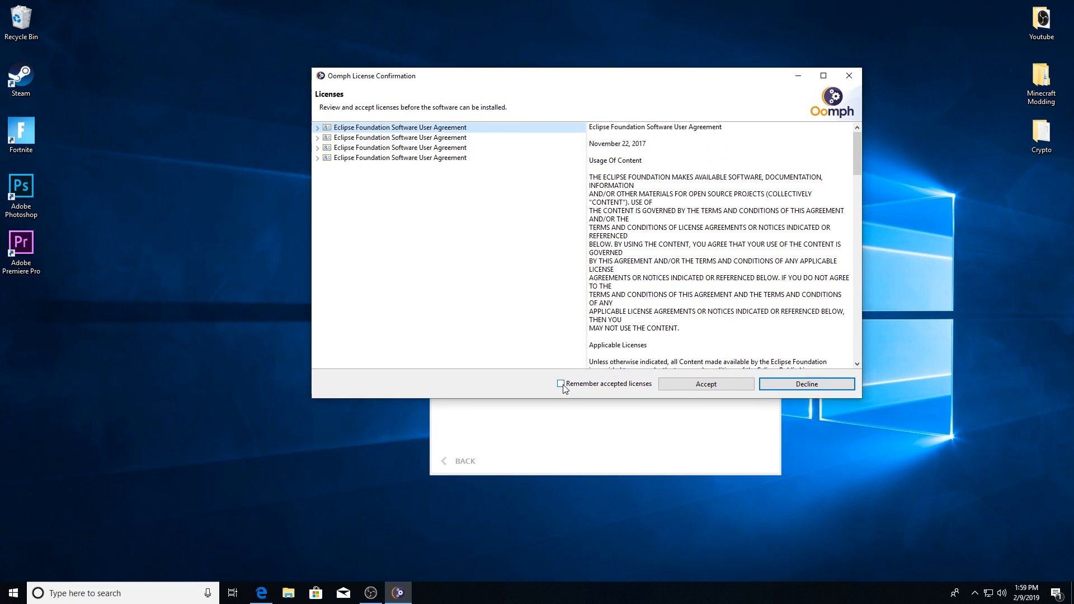
pyautogui.click(705, 384)
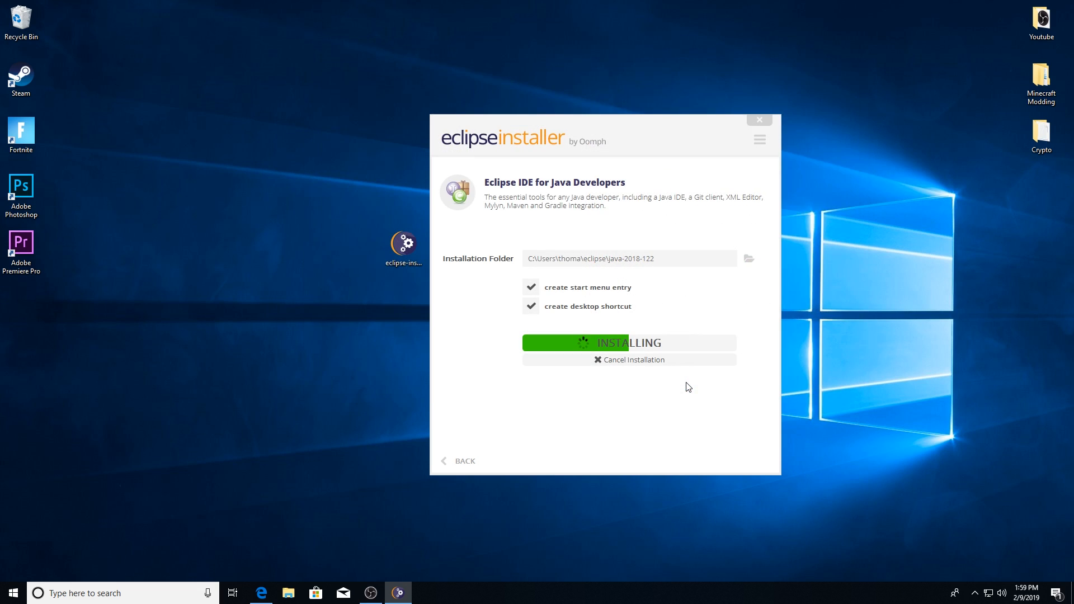
pyautogui.moveTo(672, 375)
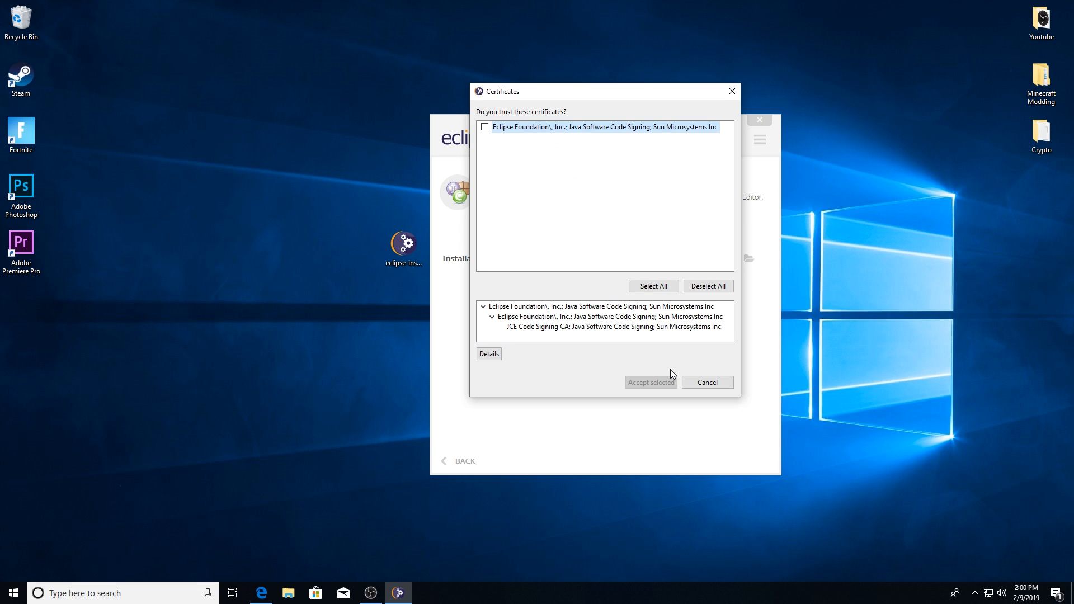
pyautogui.moveTo(694, 141)
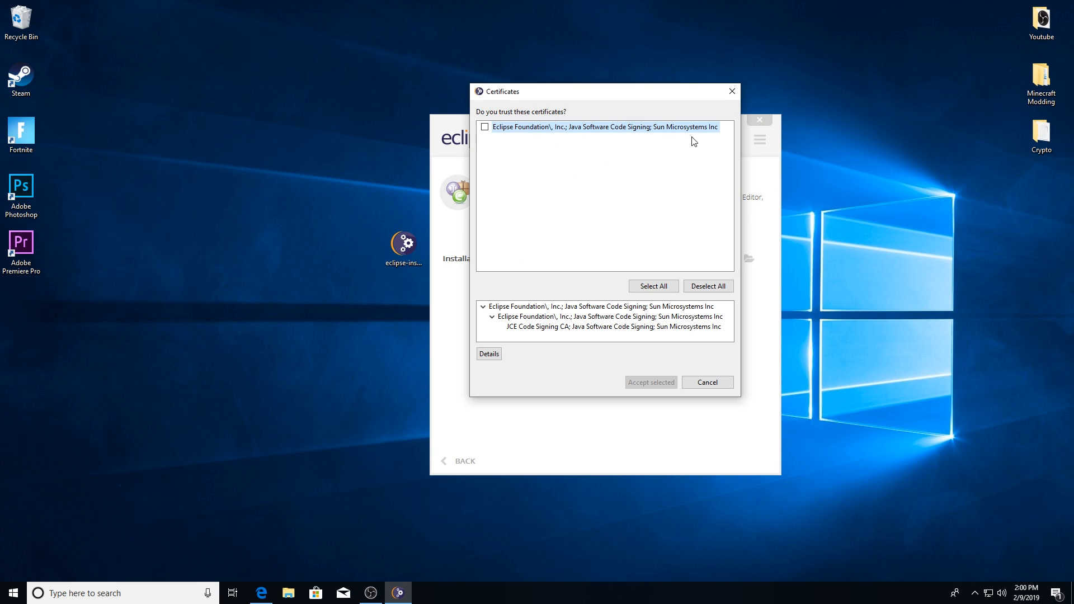
pyautogui.moveTo(609, 192)
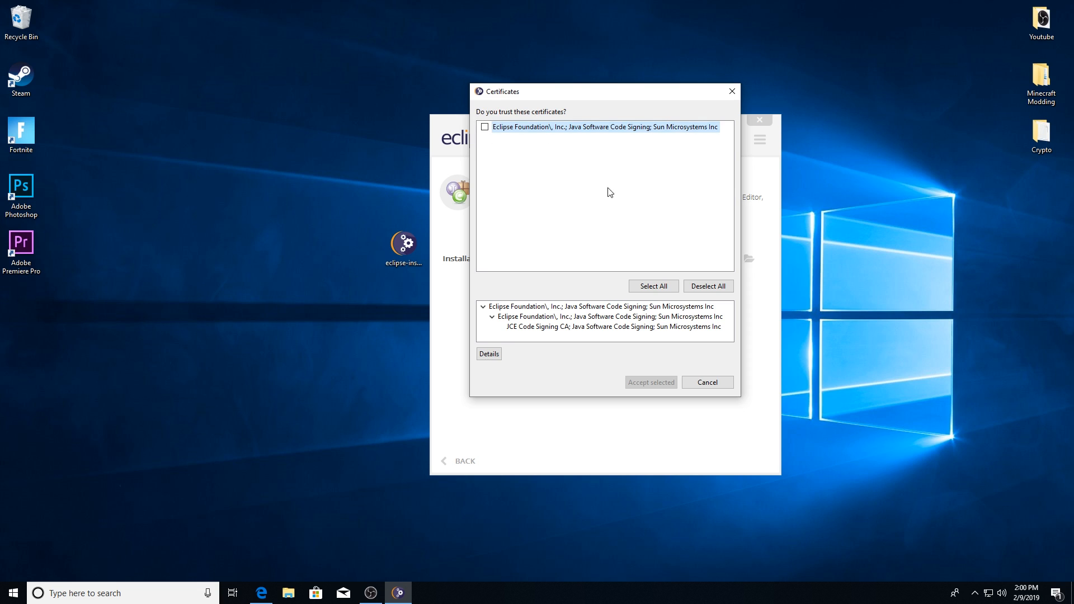
# Step: Trust the Eclipse Foundation certificate, then close the finished installer without launching Eclipse
pyautogui.click(485, 127)
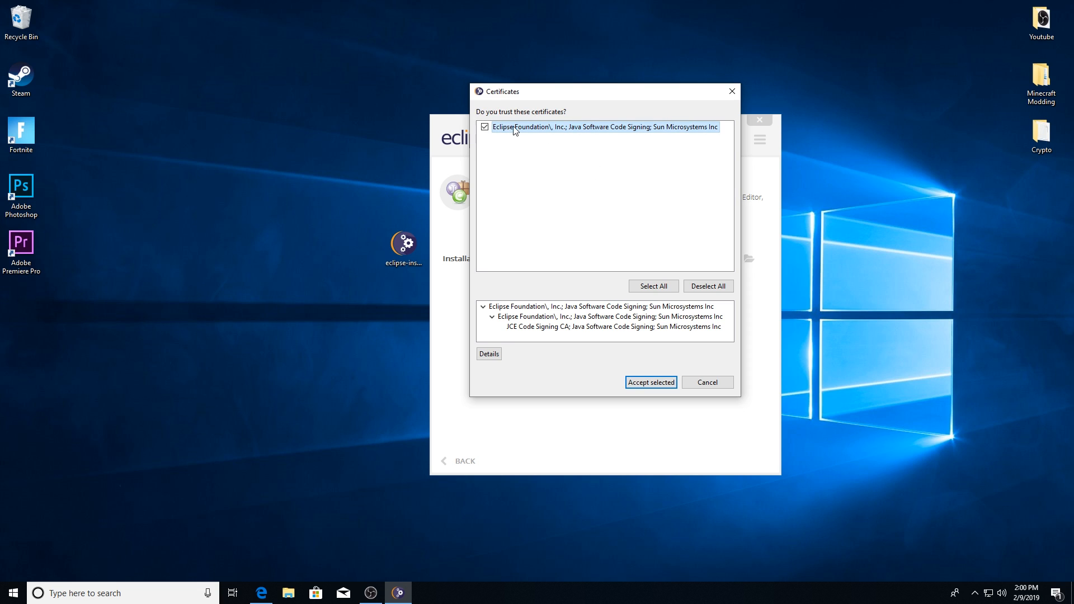
pyautogui.moveTo(611, 272)
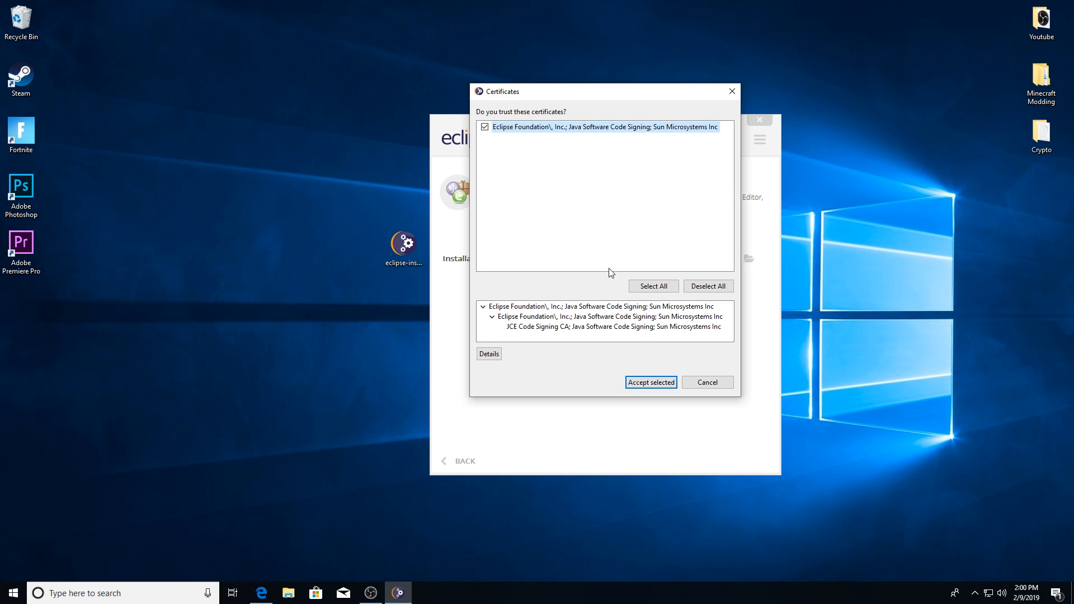
pyautogui.click(649, 382)
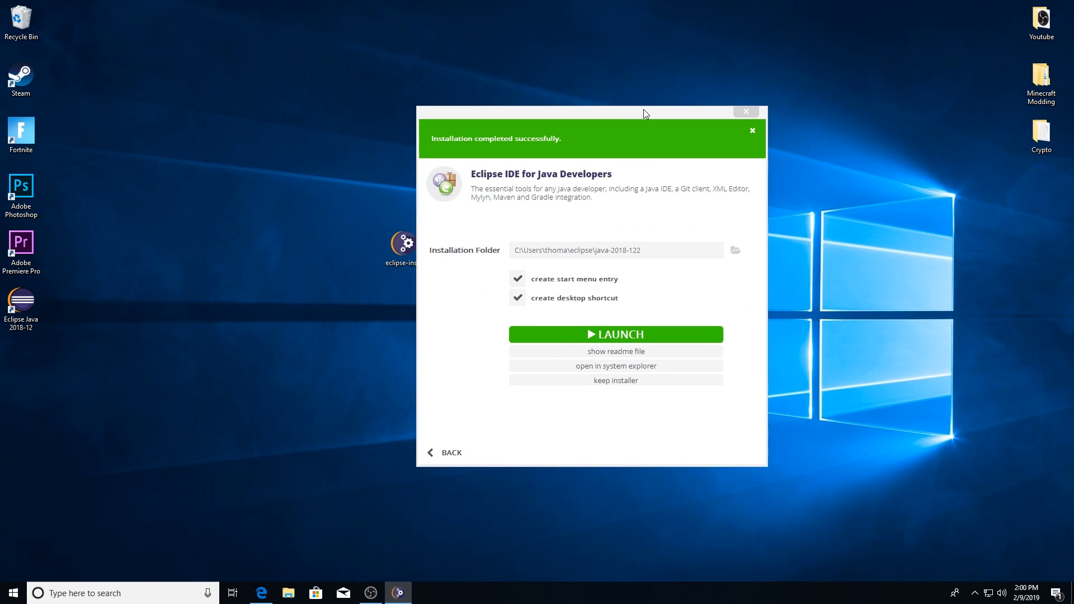
pyautogui.click(752, 130)
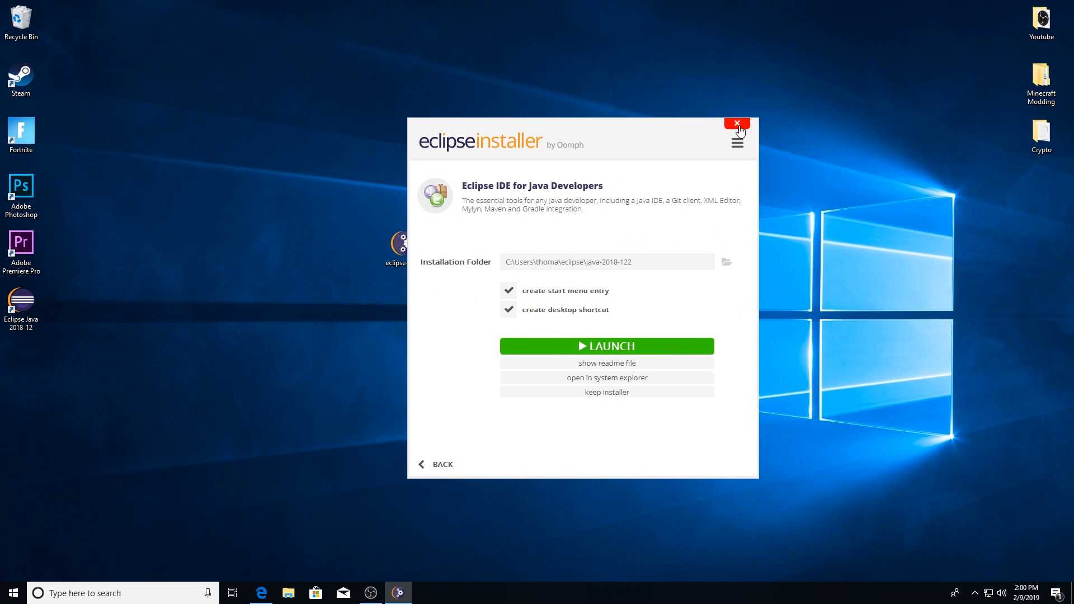
pyautogui.click(737, 124)
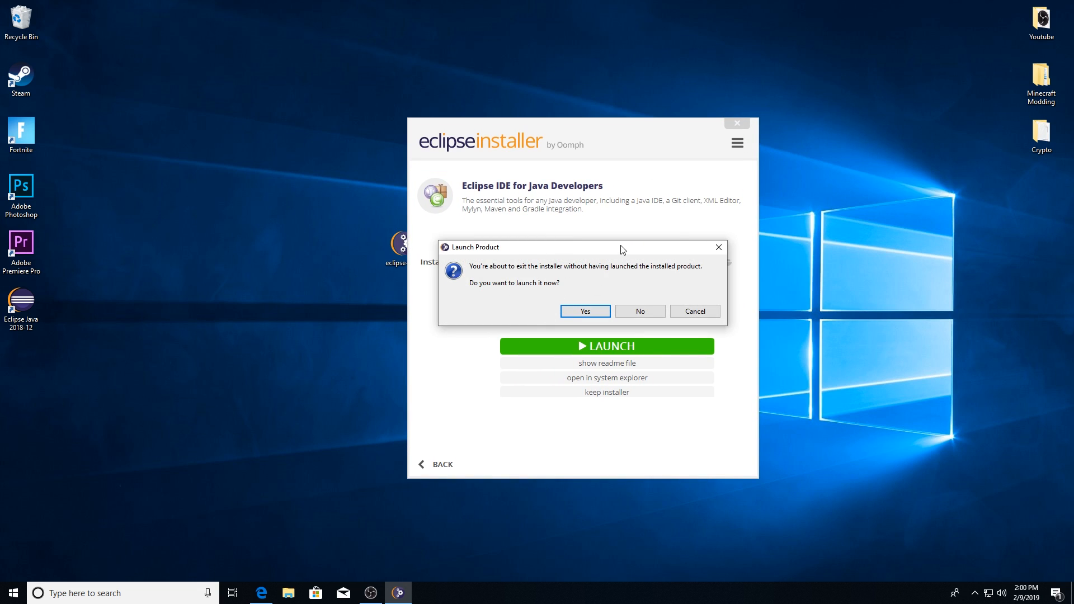
pyautogui.click(638, 311)
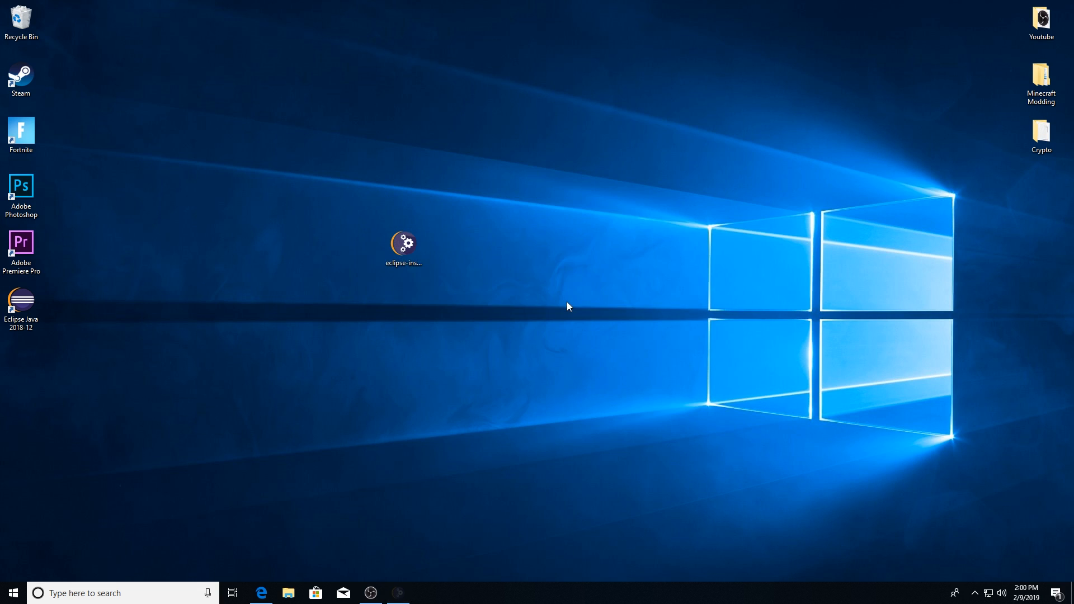
# Step: Create a desktop folder named Coding and put the Eclipse Java 2018-12 shortcut in it
pyautogui.moveTo(403, 243); pyautogui.dragTo(21, 19)
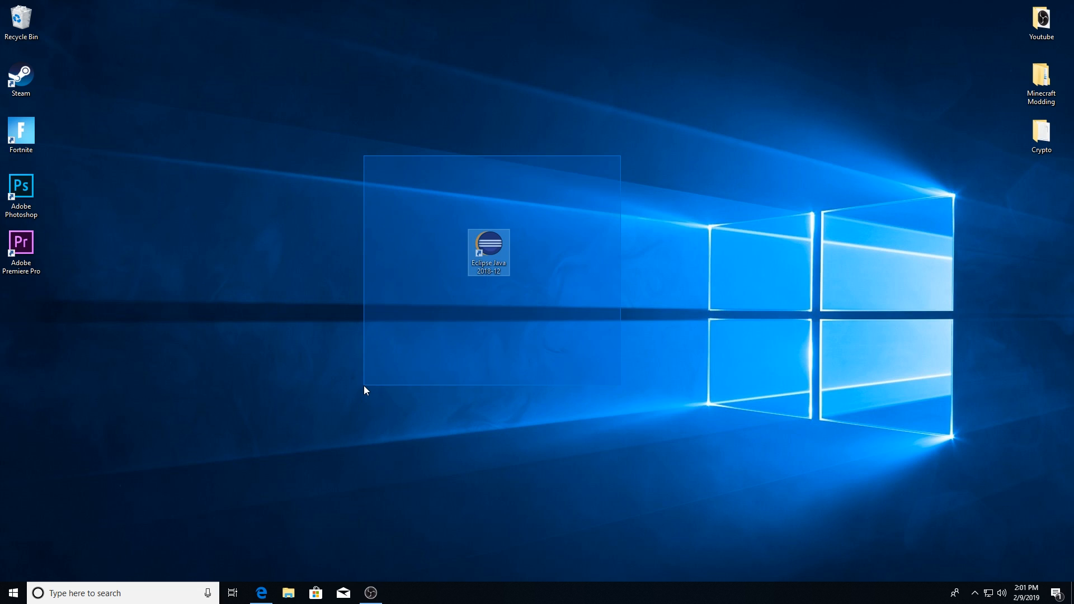
pyautogui.click(442, 302)
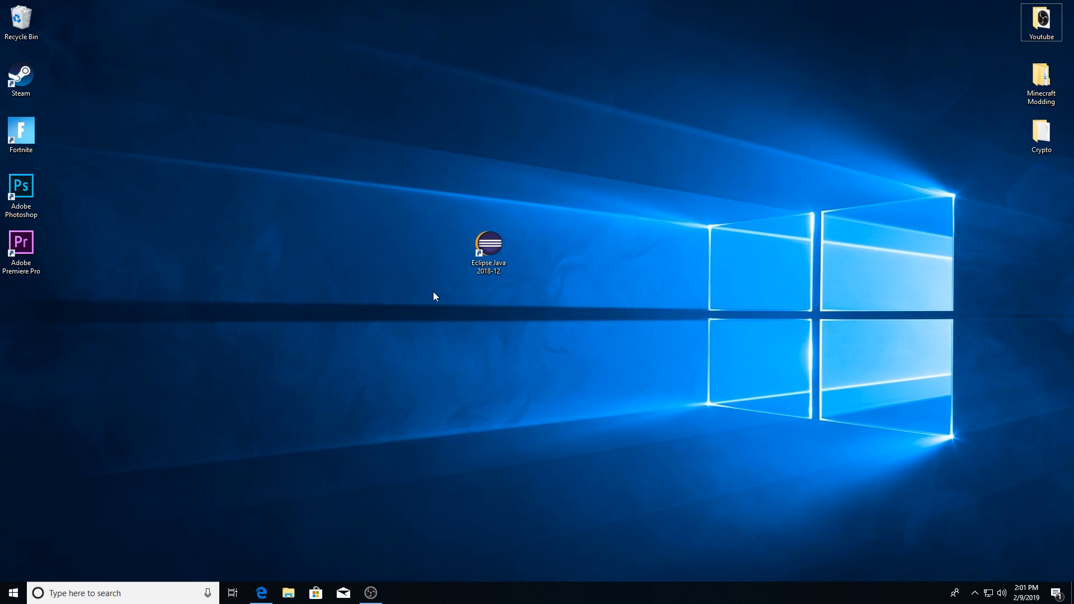
pyautogui.rightClick(433, 296)
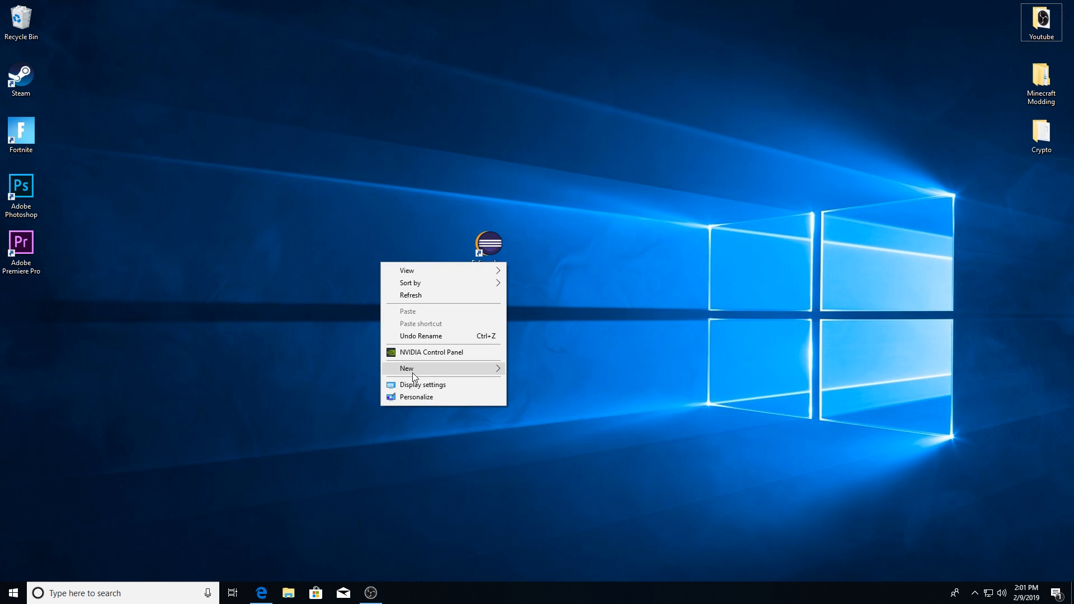
pyautogui.click(407, 369)
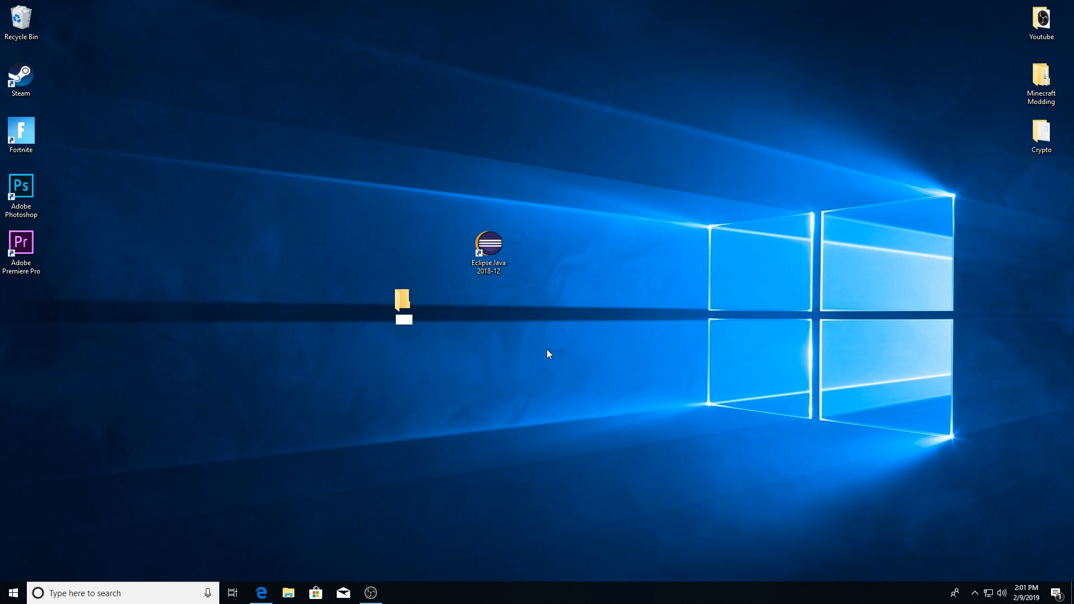
pyautogui.write('Coding')
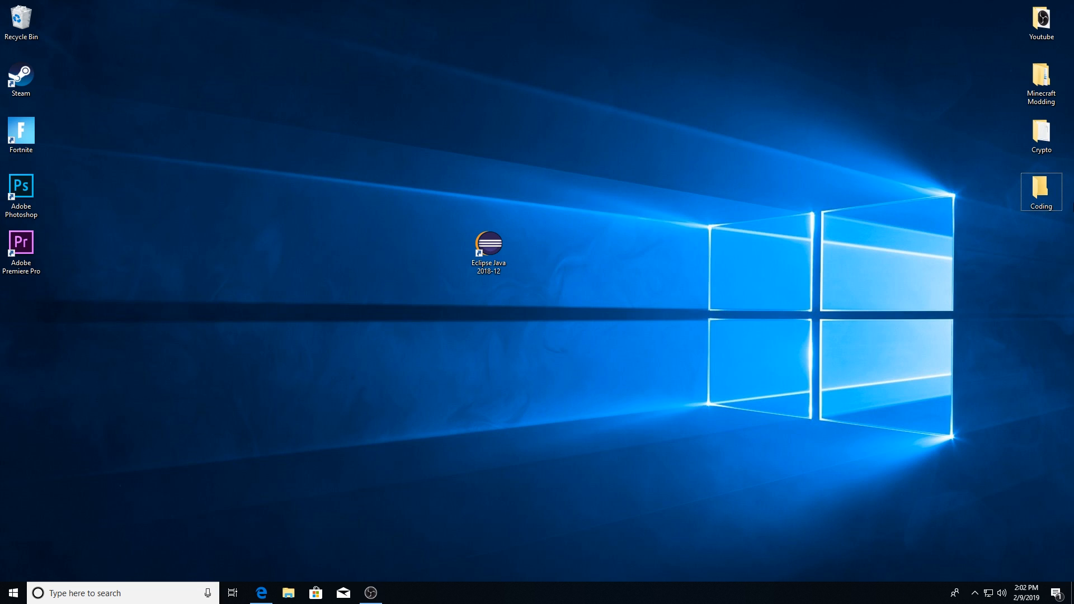
pyautogui.click(488, 252)
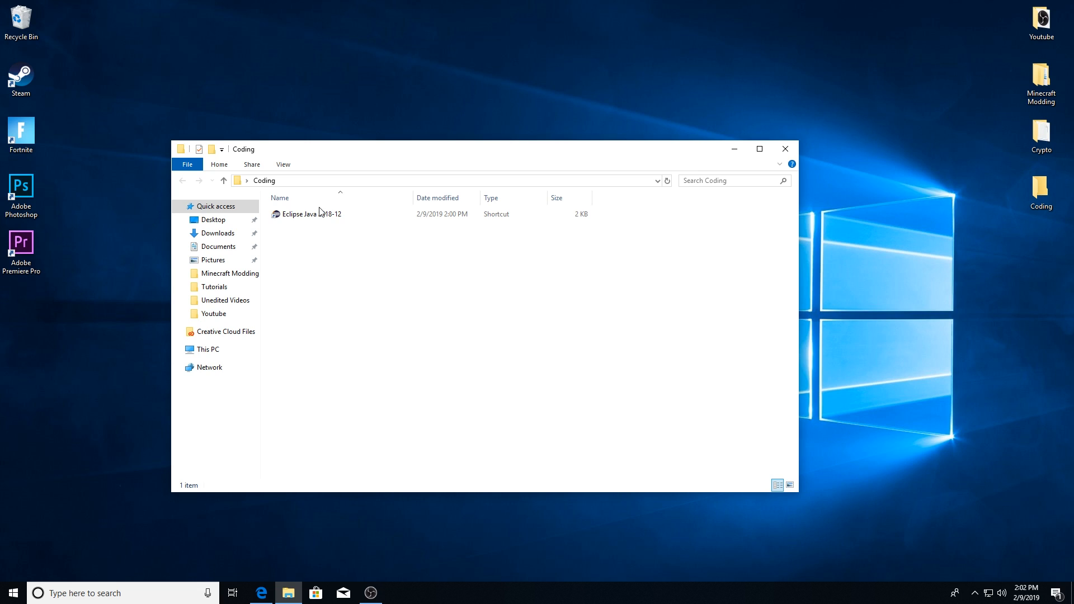
# Step: Make a 'Tutorial Workspace' folder inside Coding
pyautogui.rightClick(302, 257)
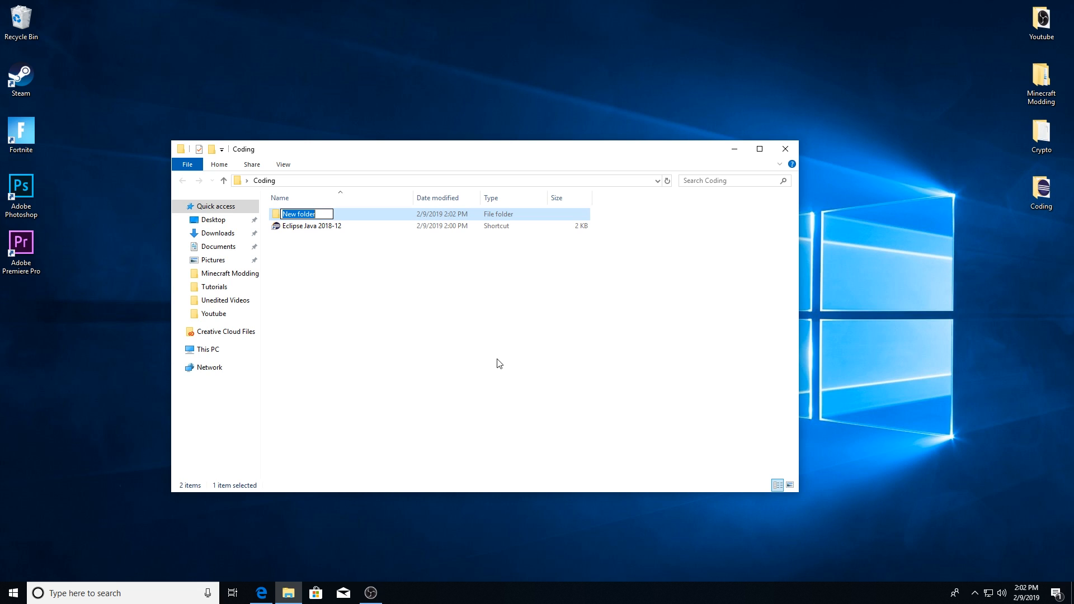
pyautogui.moveTo(507, 348)
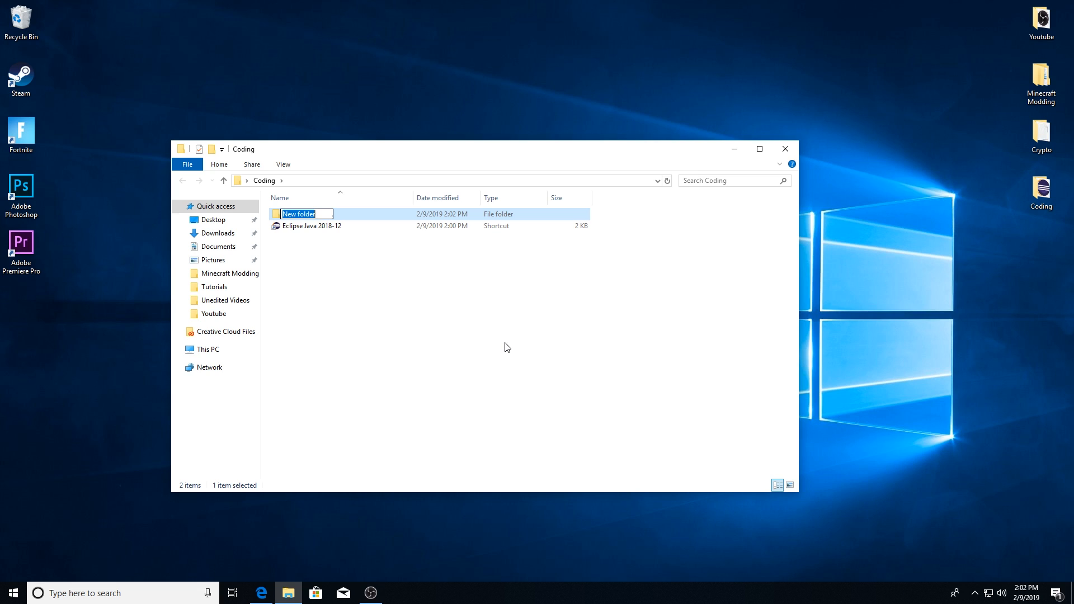
pyautogui.write('TUto')
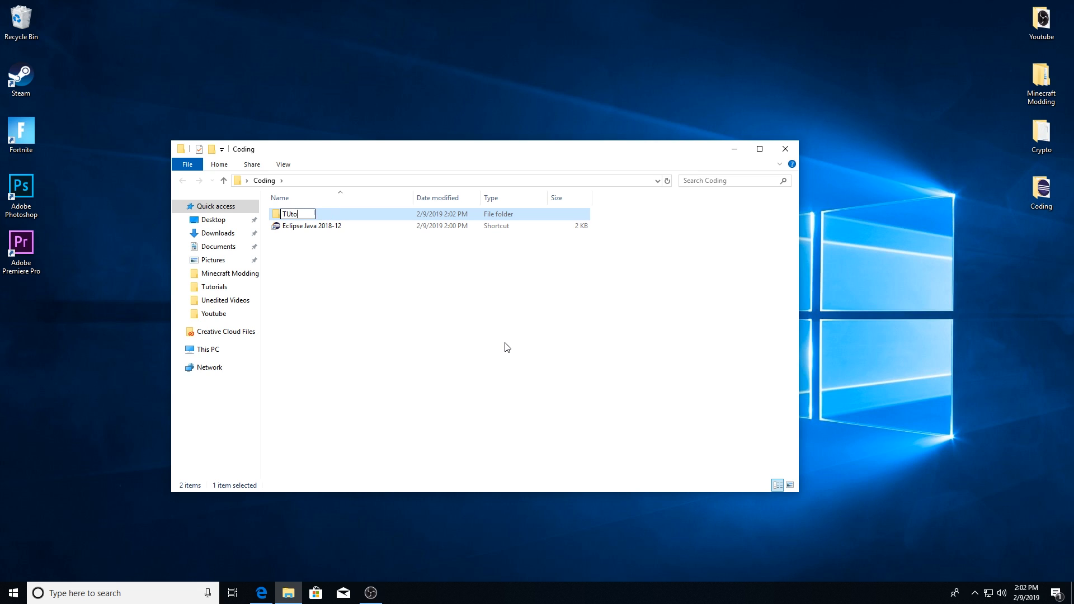
pyautogui.press('BackSpace')
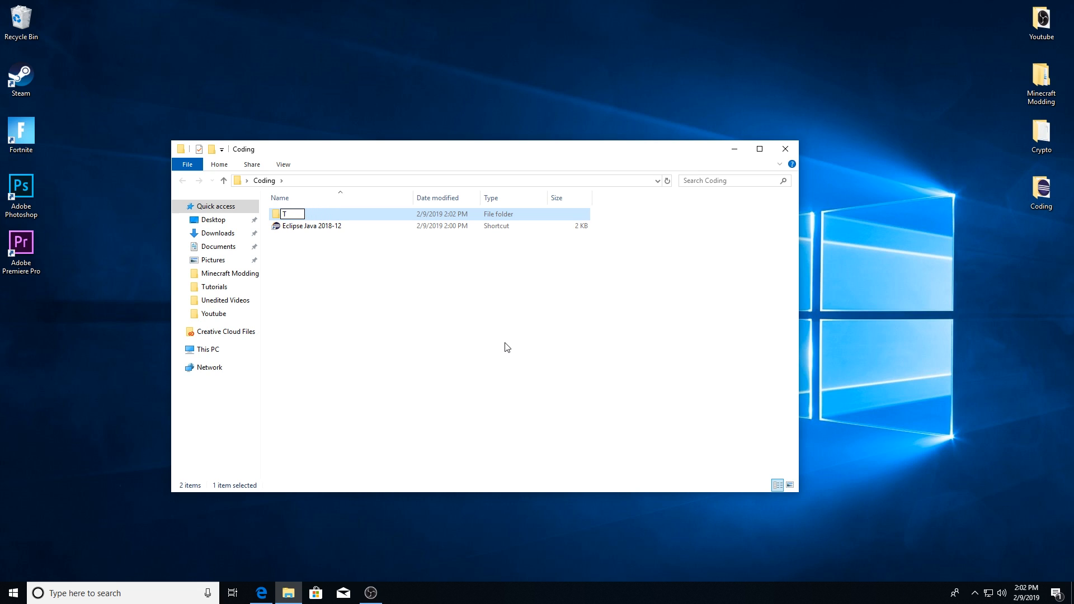
pyautogui.write('Tutorial')
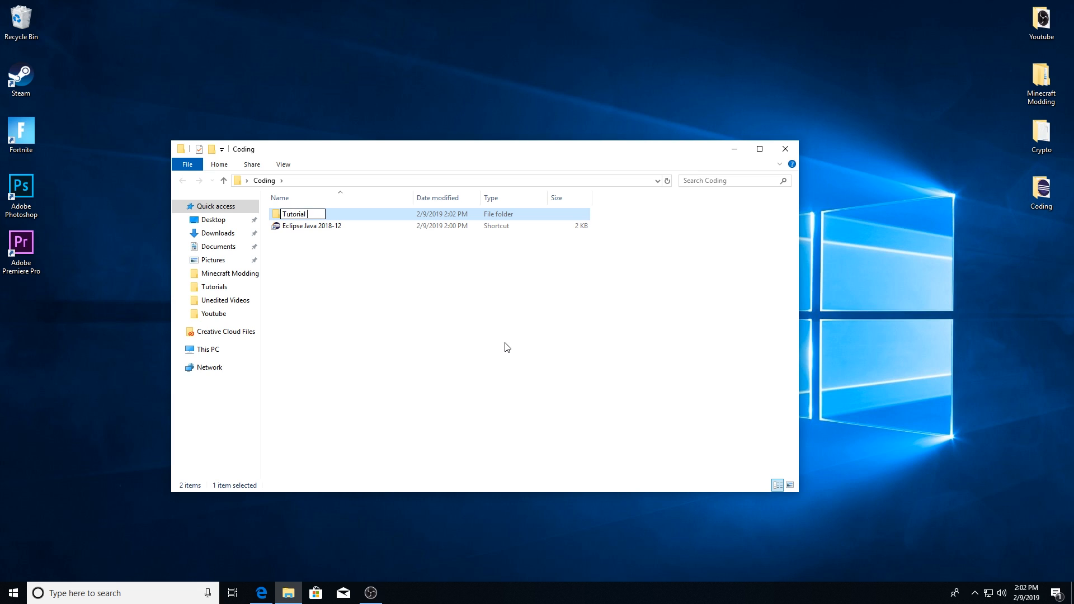
pyautogui.write('Workspace')
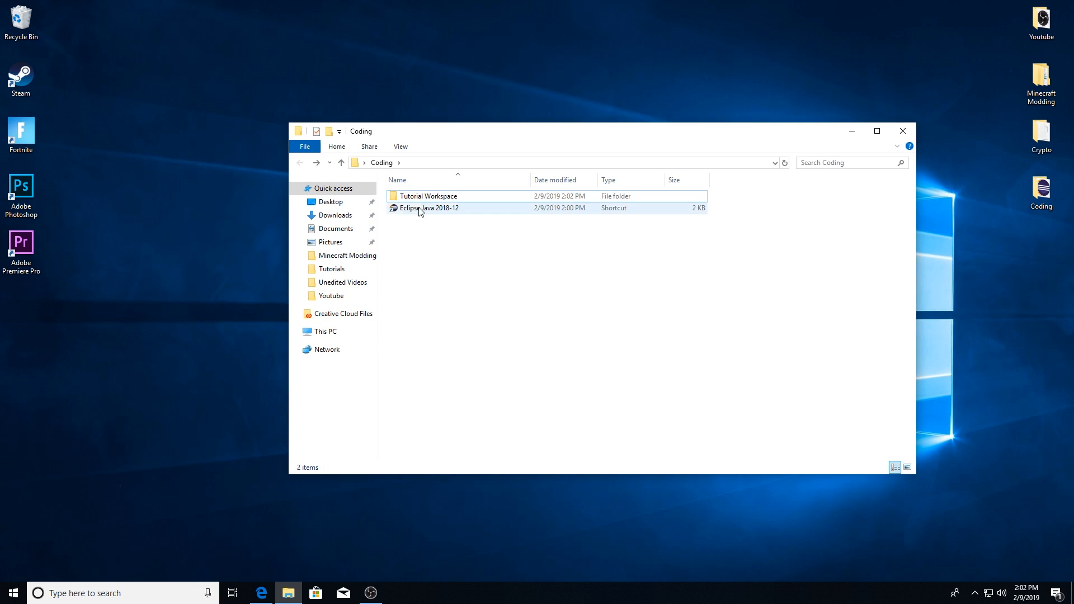
# Step: Launch Eclipse from the Eclipse Java 2018-12 shortcut in Coding
pyautogui.click(430, 208)
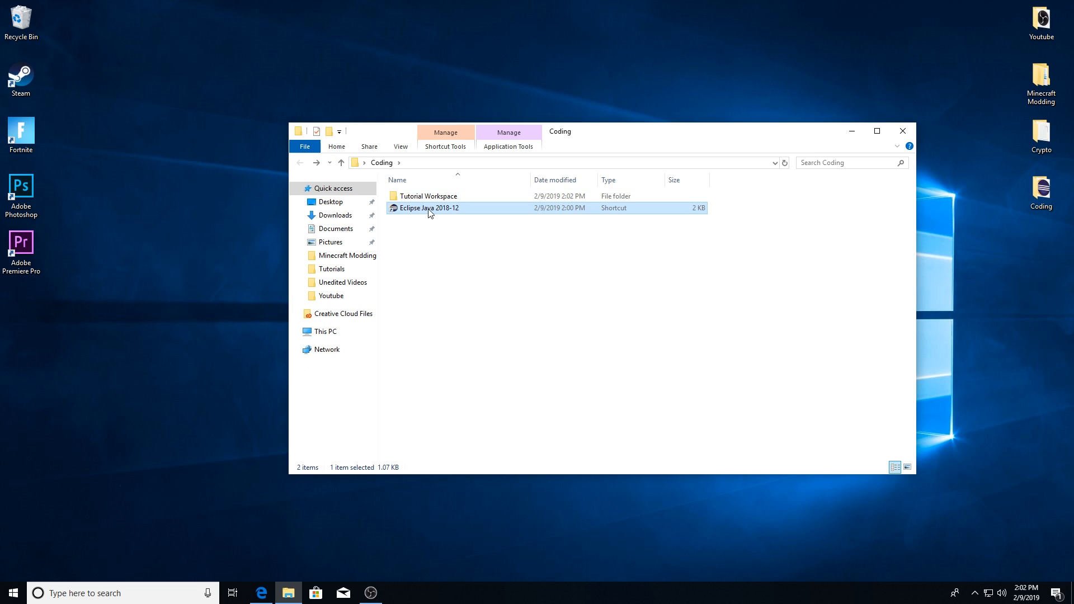
pyautogui.doubleClick(429, 207)
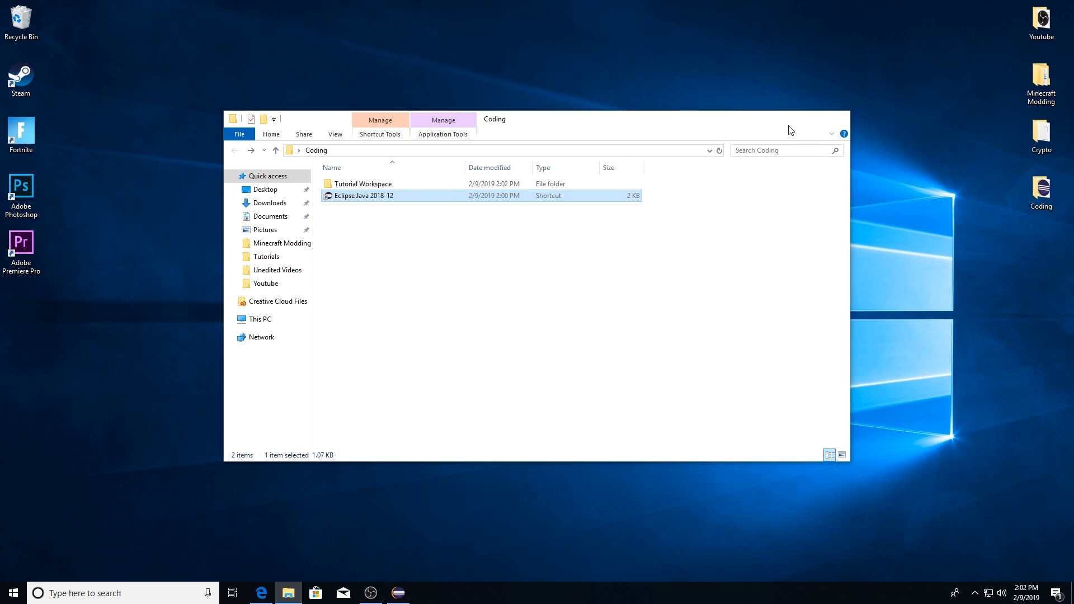
pyautogui.doubleClick(363, 196)
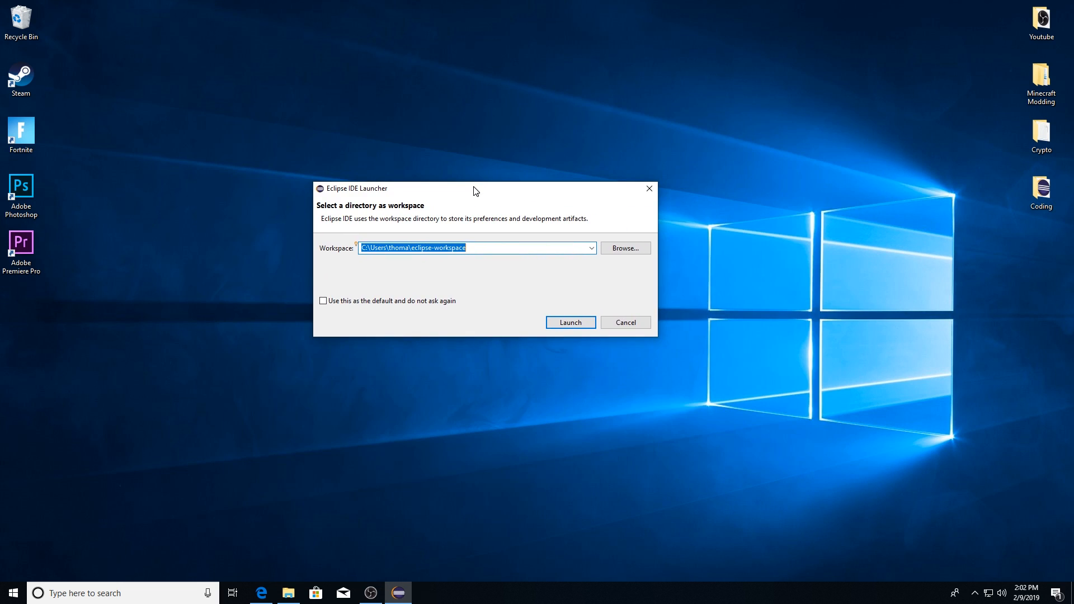
pyautogui.click(287, 593)
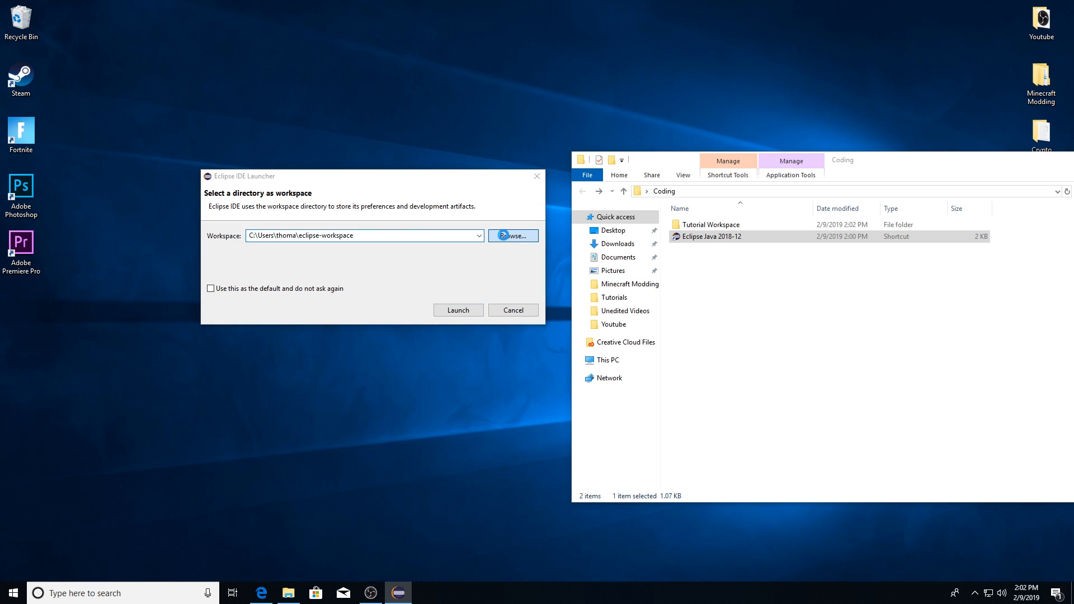
# Step: Browse to Desktop > Coding and select the Tutorial Workspace folder as the workspace
pyautogui.click(512, 236)
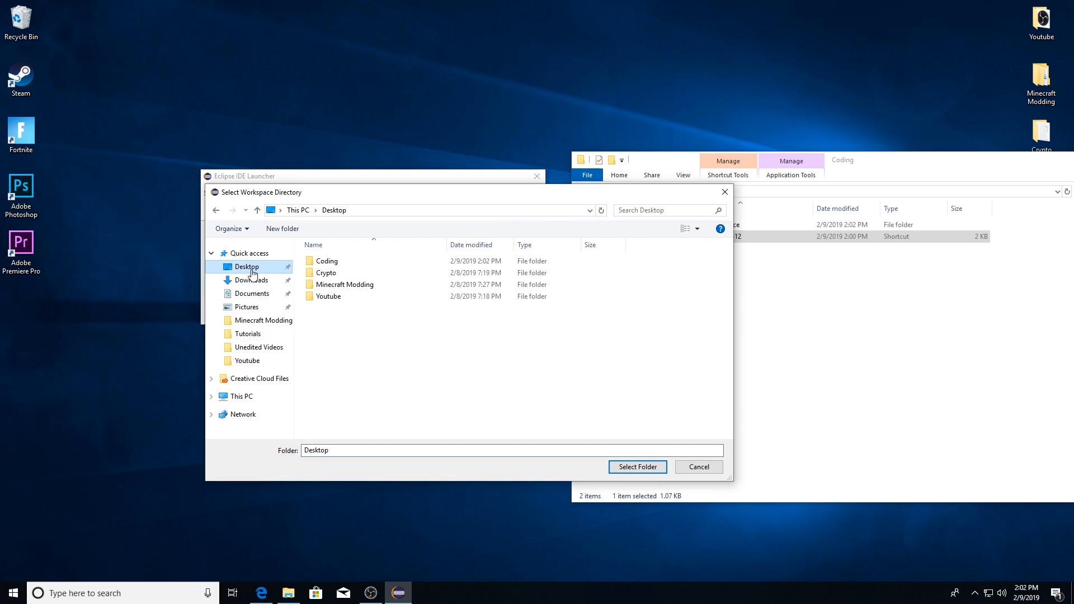
pyautogui.doubleClick(326, 260)
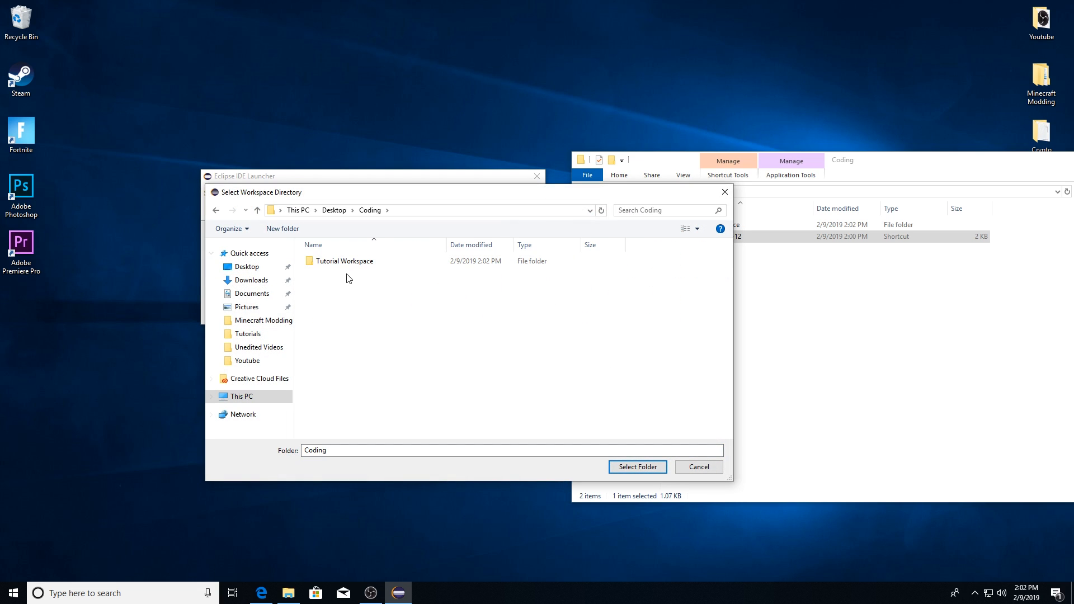
pyautogui.click(345, 262)
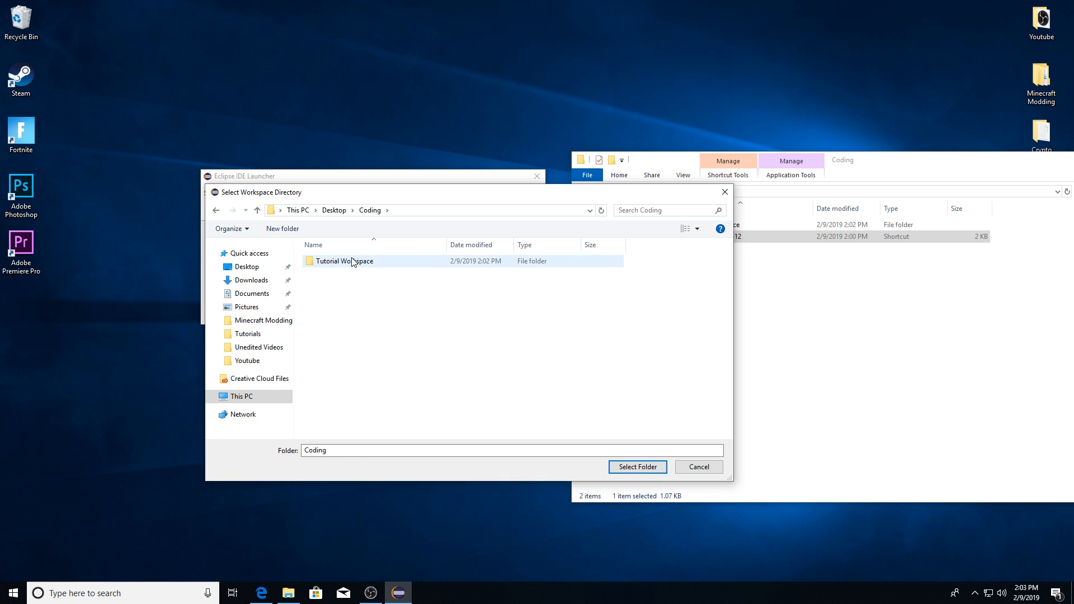
pyautogui.click(345, 261)
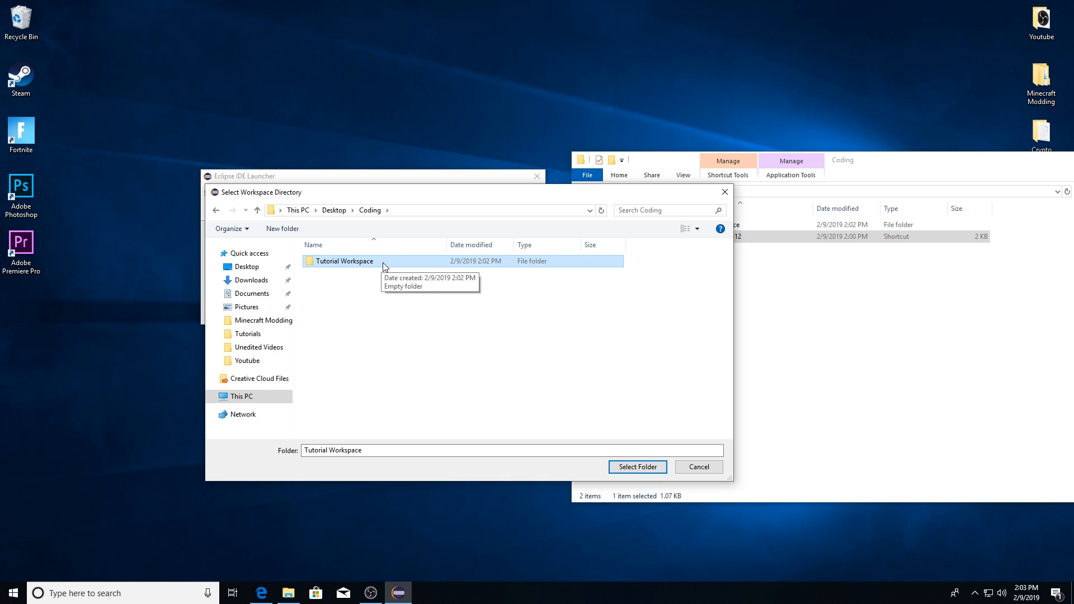
pyautogui.click(635, 467)
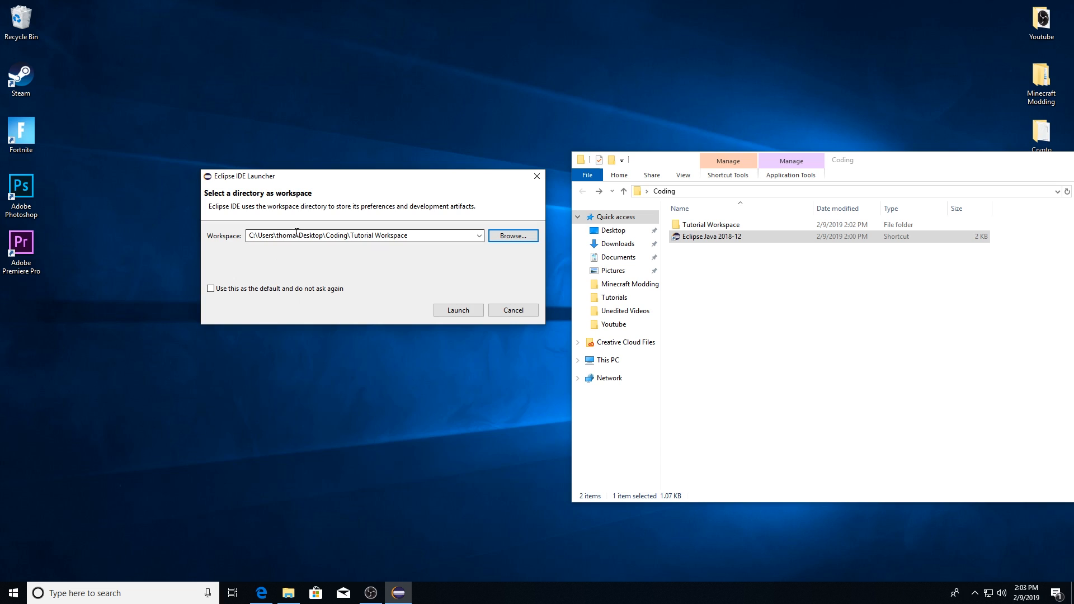
# Step: Verify the path ends in Coding\Tutorial Workspace and launch Eclipse with it
pyautogui.click(363, 235)
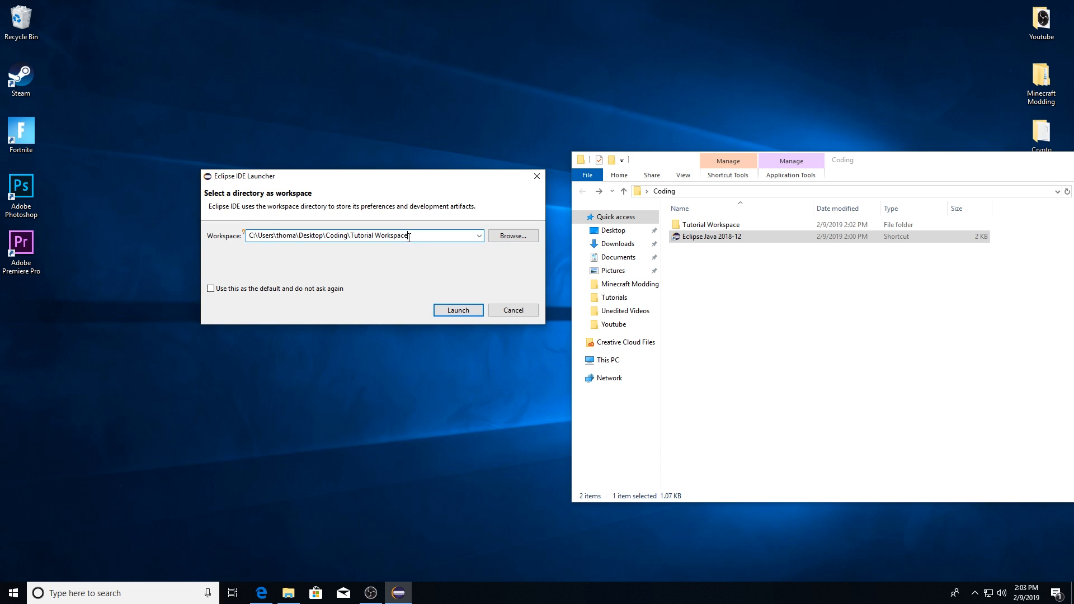
pyautogui.doubleClick(380, 235)
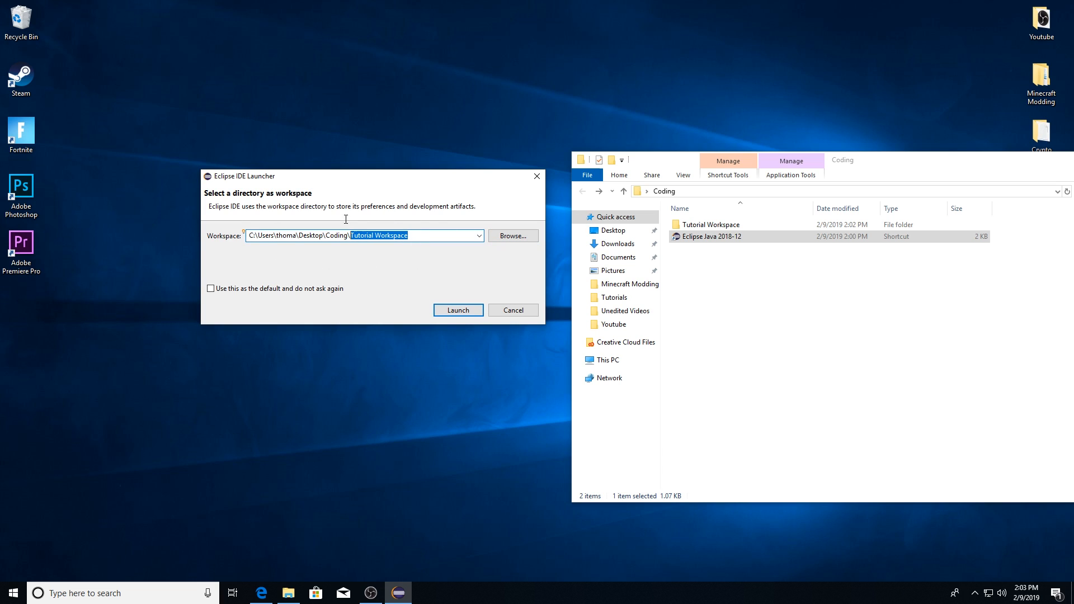
pyautogui.moveTo(405, 239)
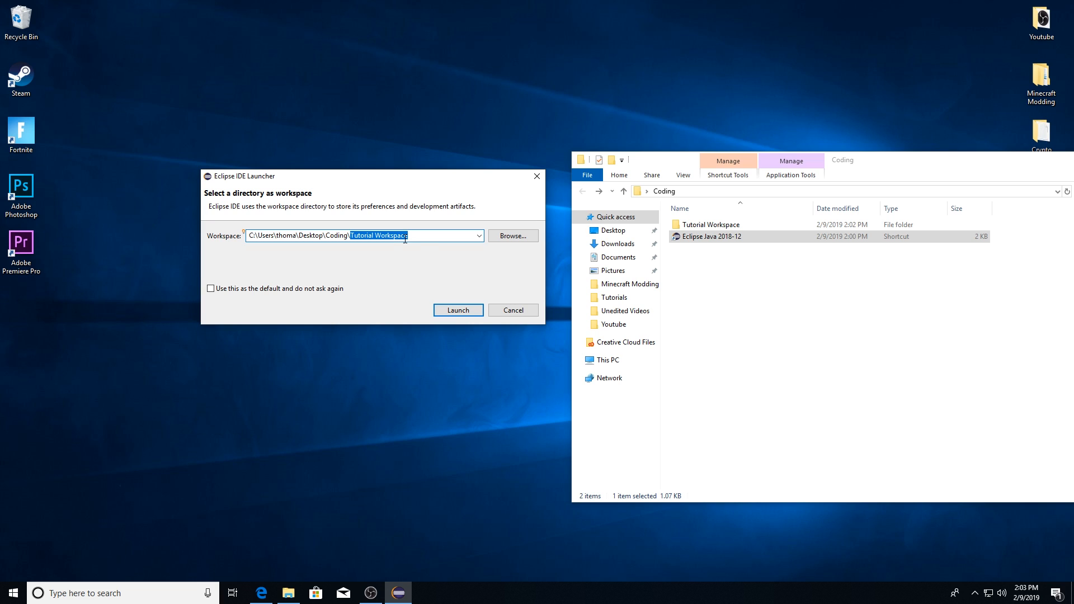
pyautogui.doubleClick(712, 224)
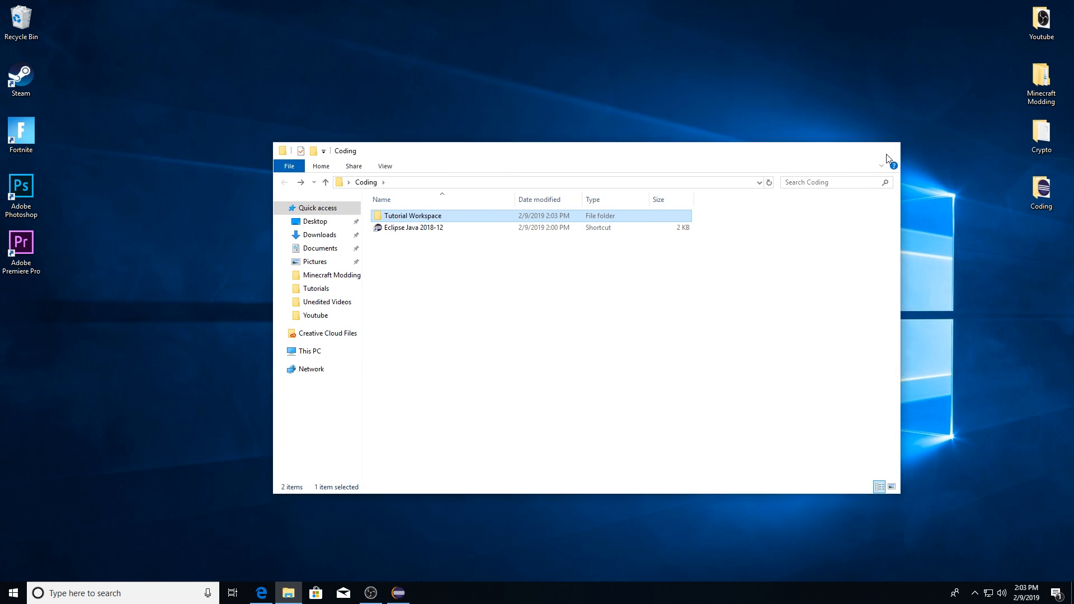
# Step: Wait for Eclipse to load the Tutorial Workspace and show the Java Developers Welcome page
pyautogui.doubleClick(414, 226)
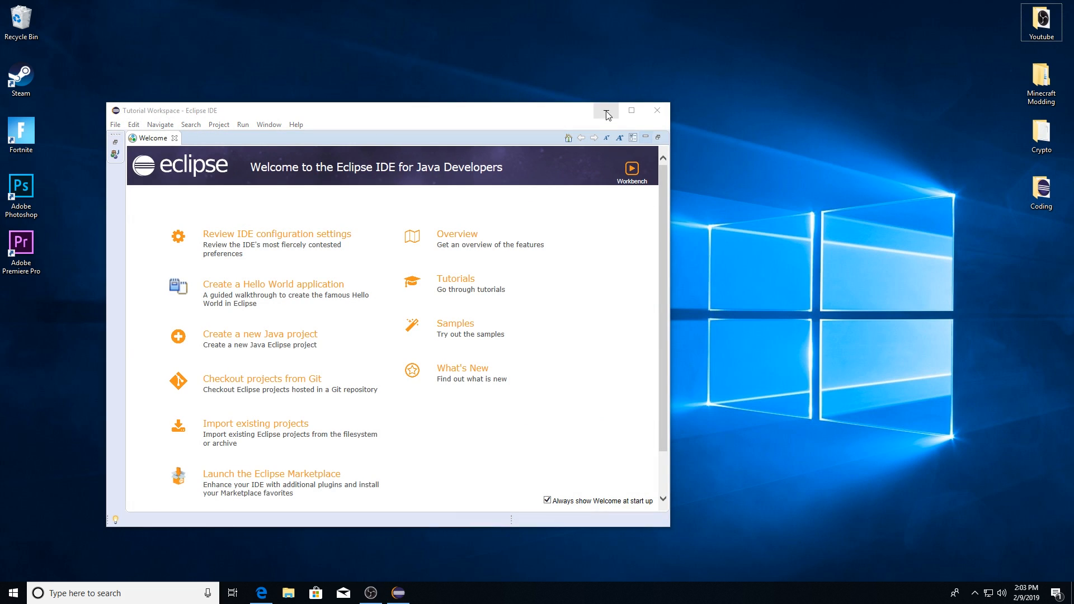
# Step: Maximize the Eclipse window and switch from the Welcome page to the Workbench
pyautogui.click(606, 111)
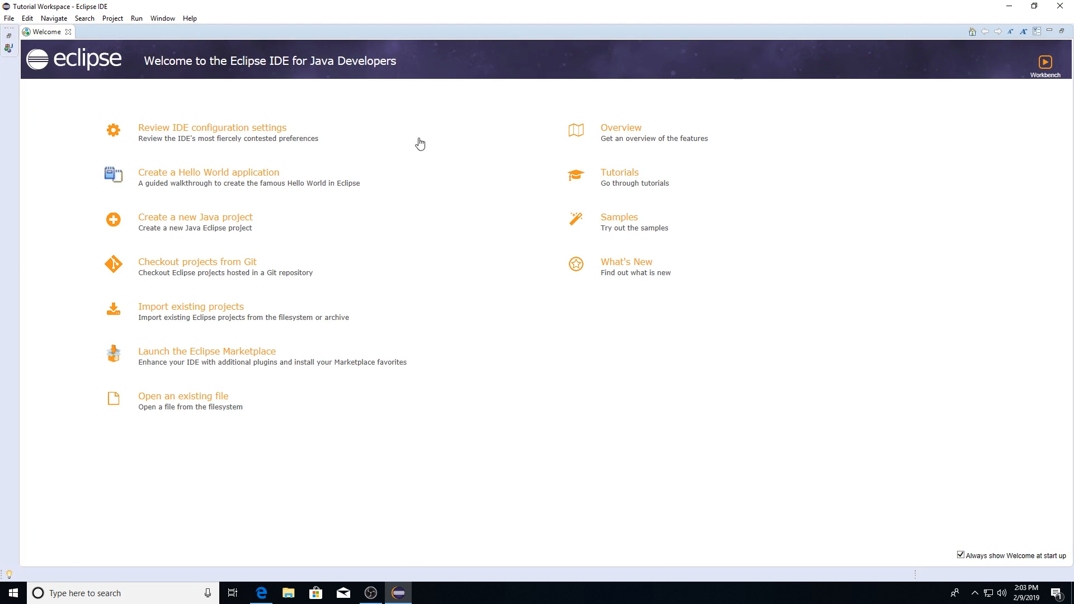
pyautogui.click(1045, 61)
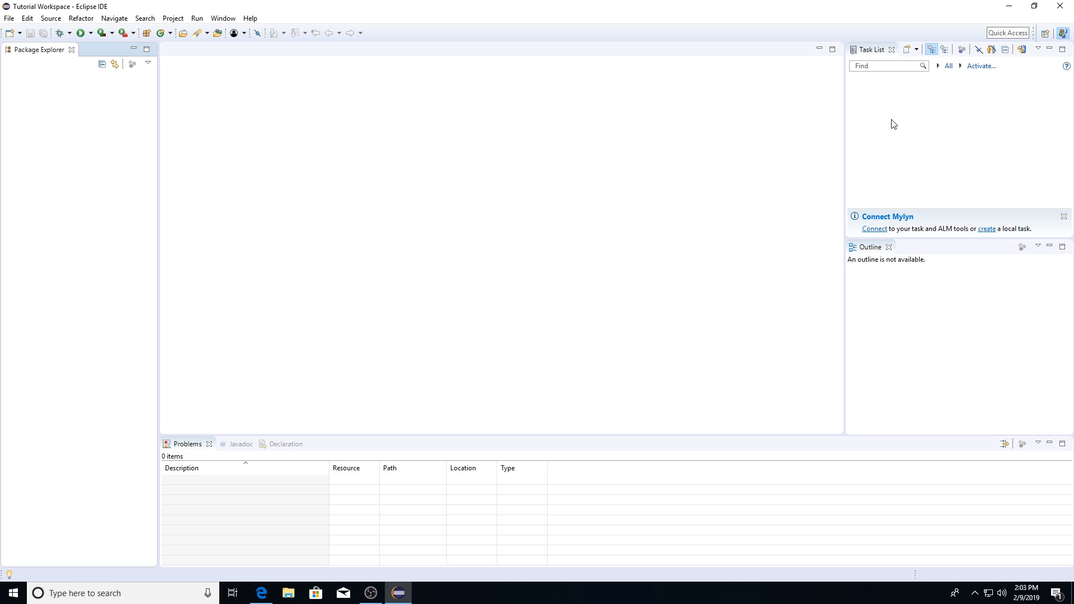
pyautogui.moveTo(579, 206)
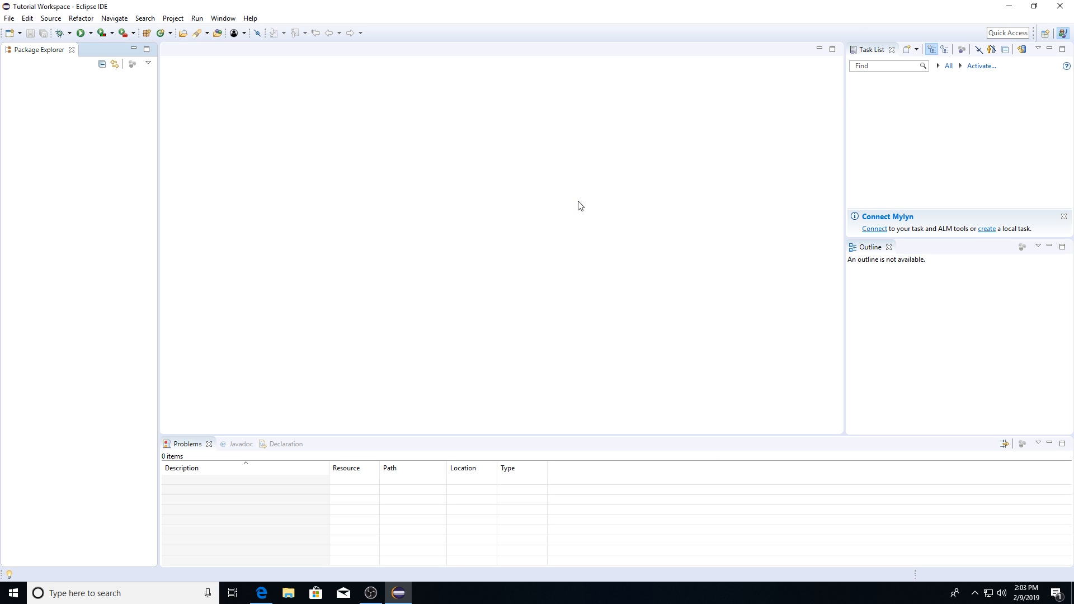
pyautogui.moveTo(510, 262)
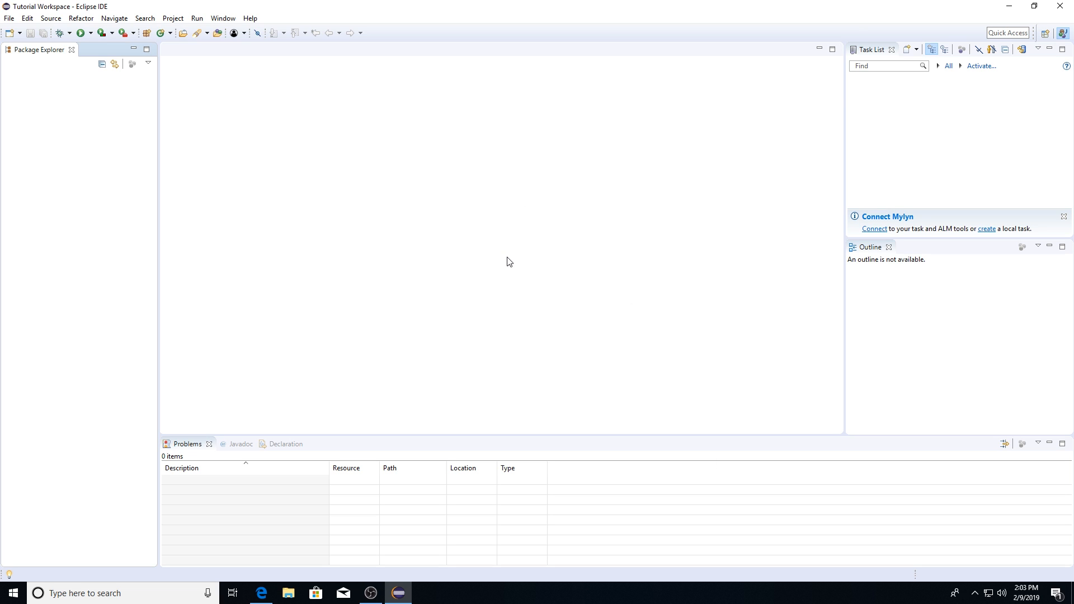